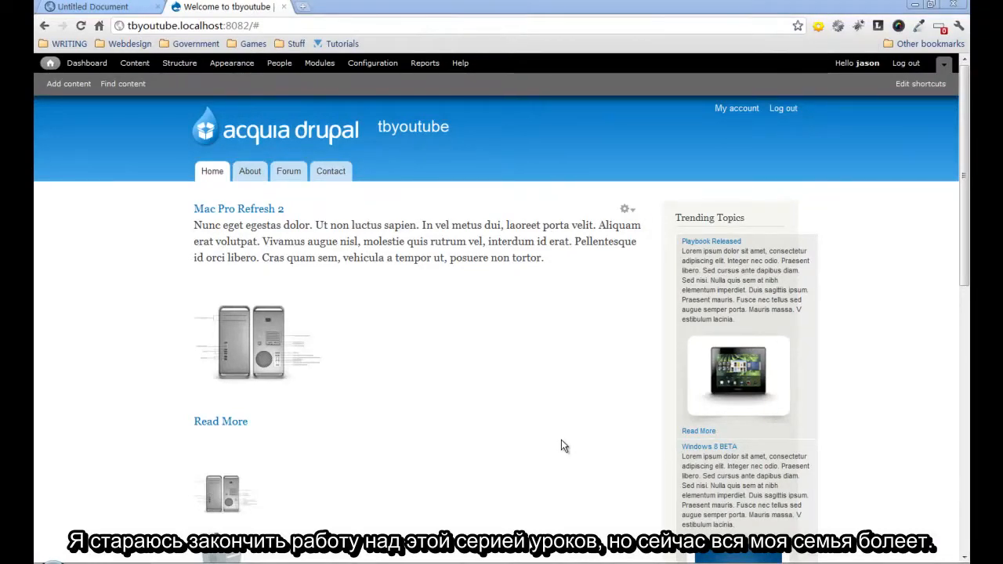
mouse_move(553, 441)
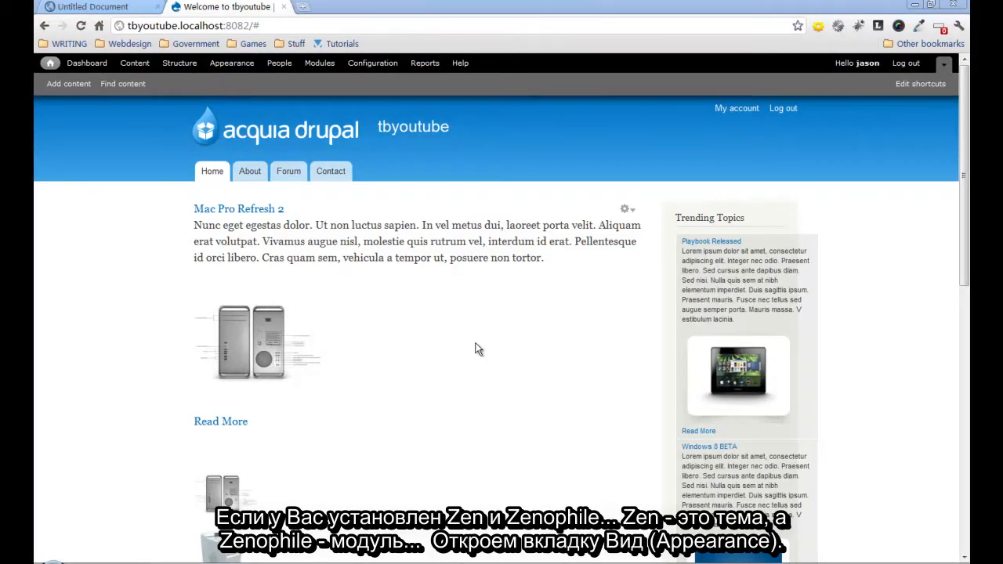
mouse_move(367, 222)
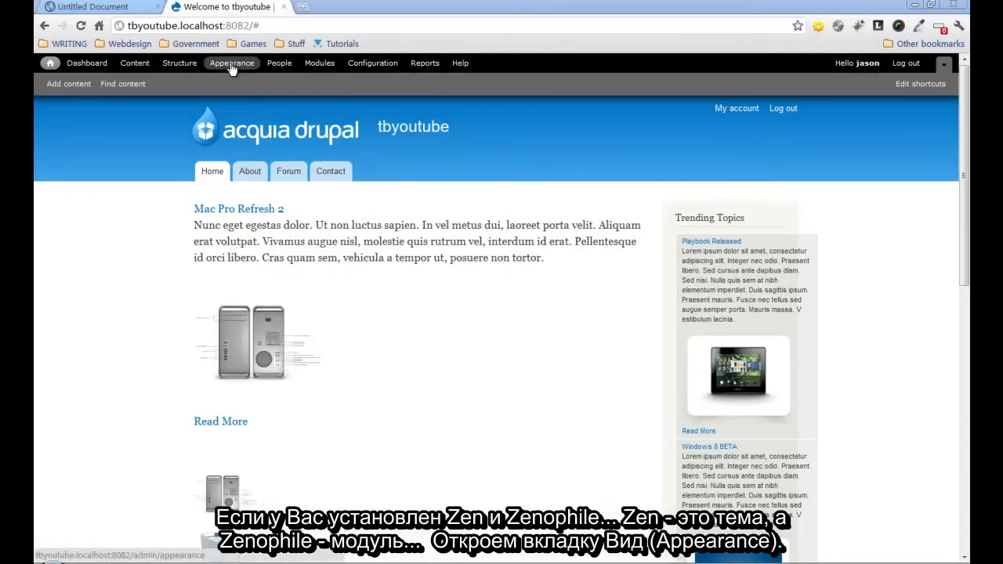
Open the Appearance overlay listing the enabled themes and the Create Zen Subtheme option
left_click(231, 63)
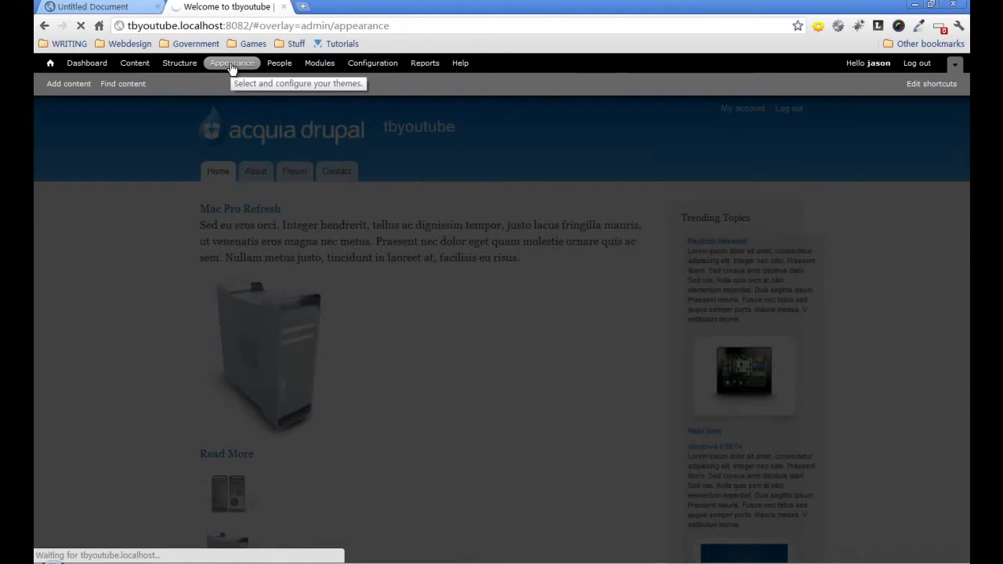
left_click(232, 62)
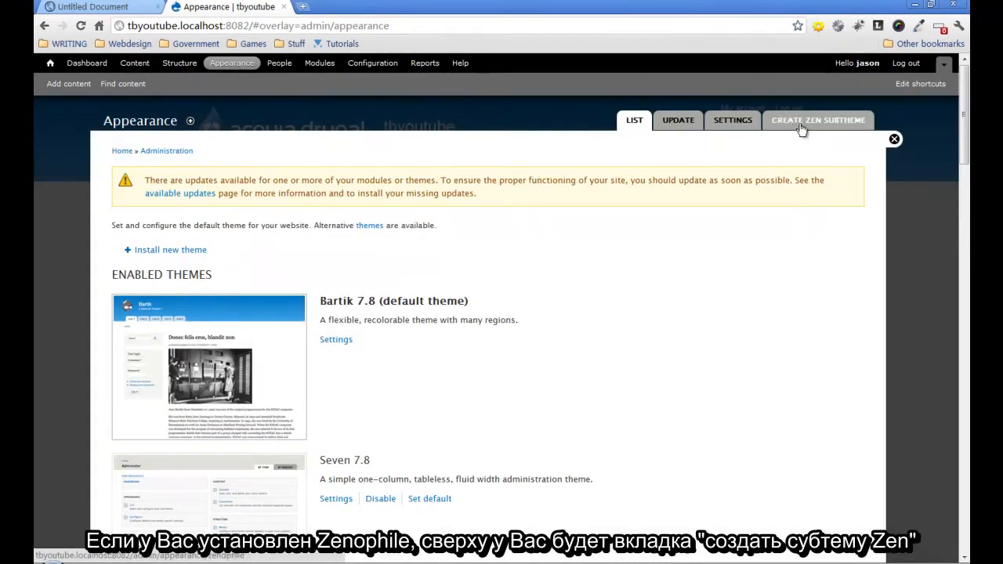
mouse_move(798, 131)
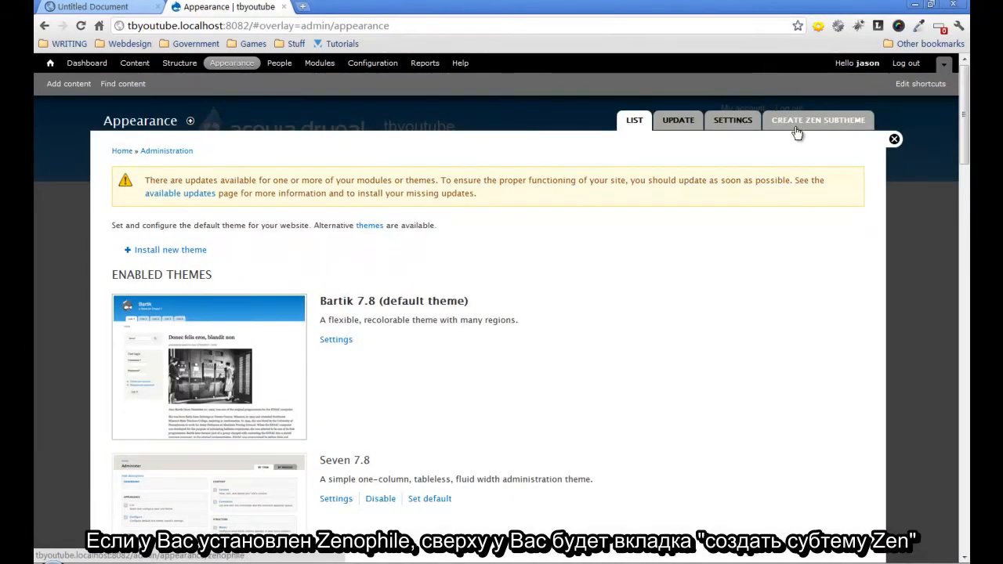
mouse_move(802, 125)
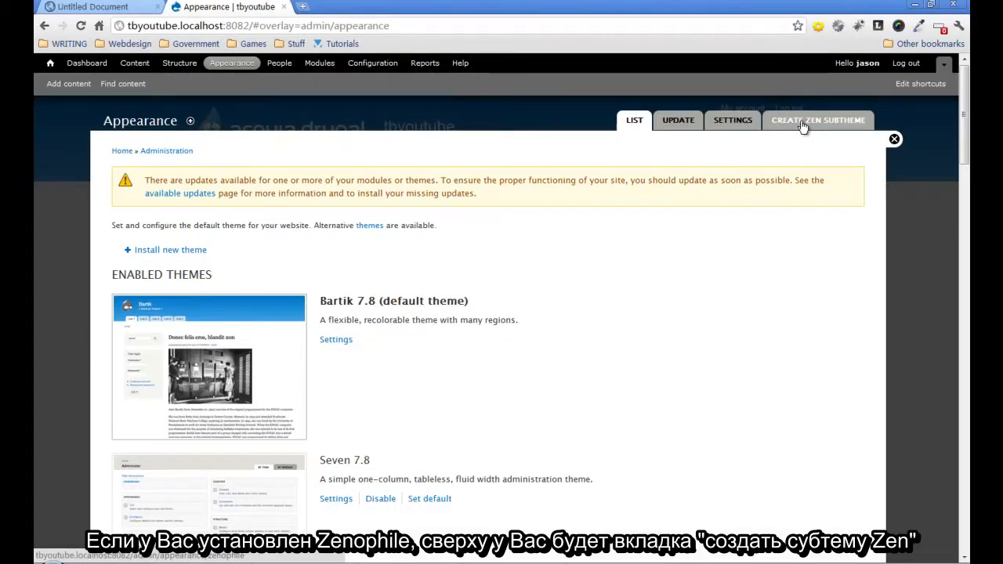
Start a Create Zen Subtheme form with system name 'tbyoutube'
left_click(817, 120)
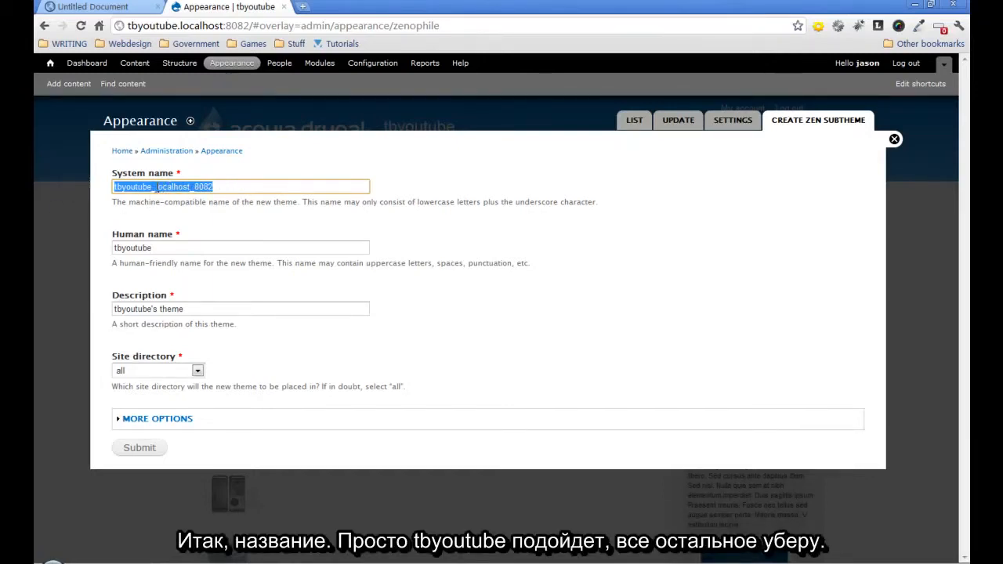
type("tbyoutube")
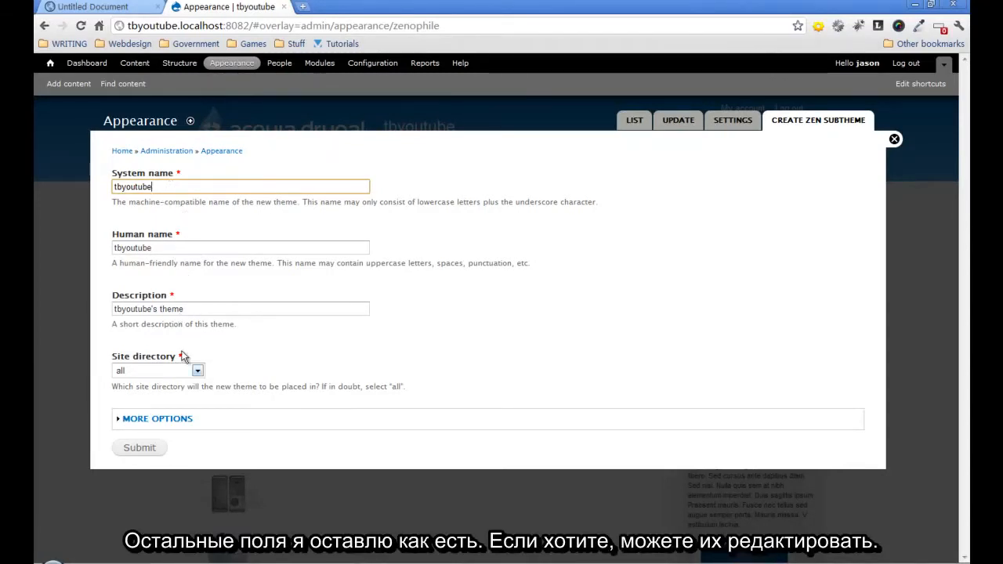
mouse_move(264, 322)
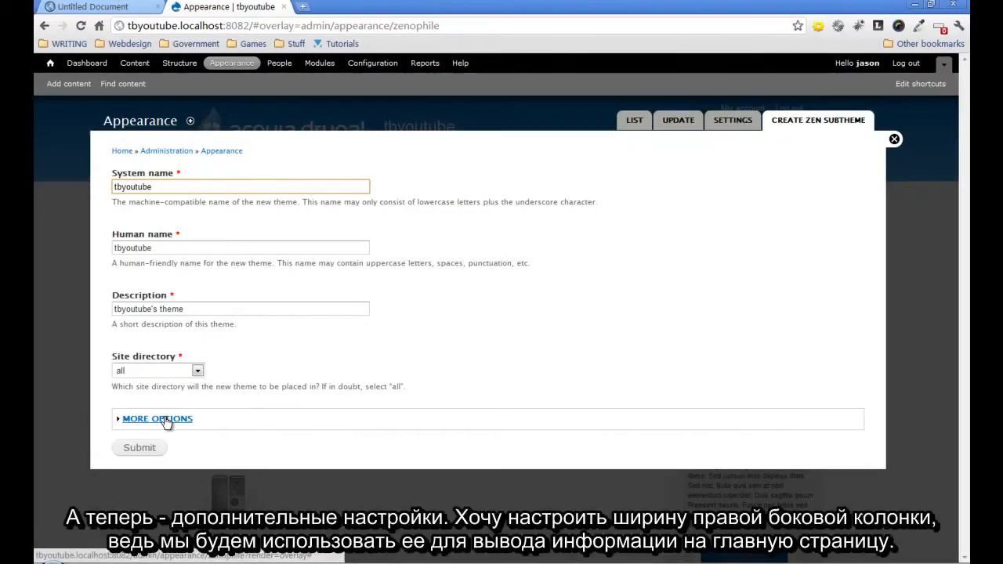
Enable sidebar and page width overrides, set second sidebar to 320, and request a fresh CSS file
left_click(156, 418)
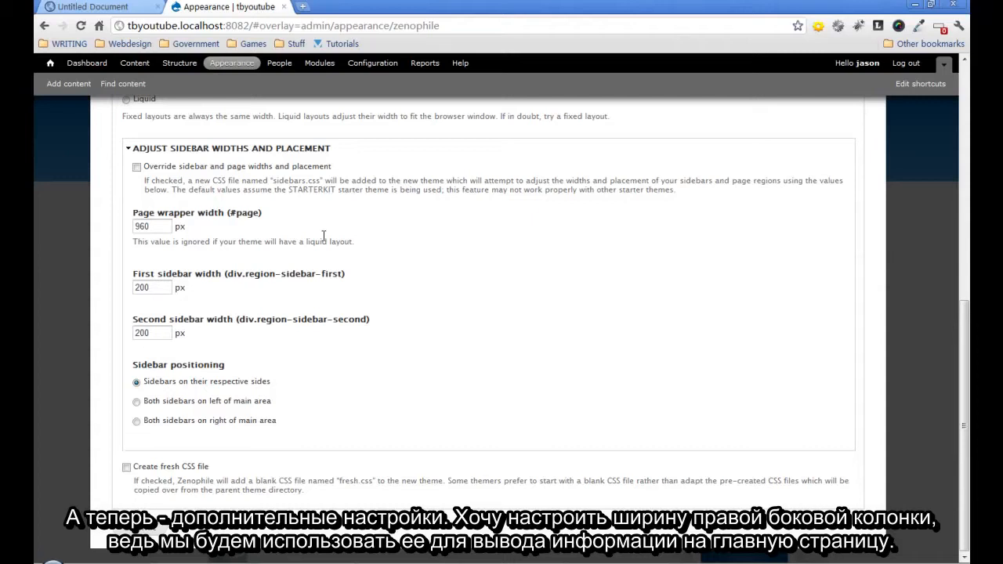
mouse_move(642, 312)
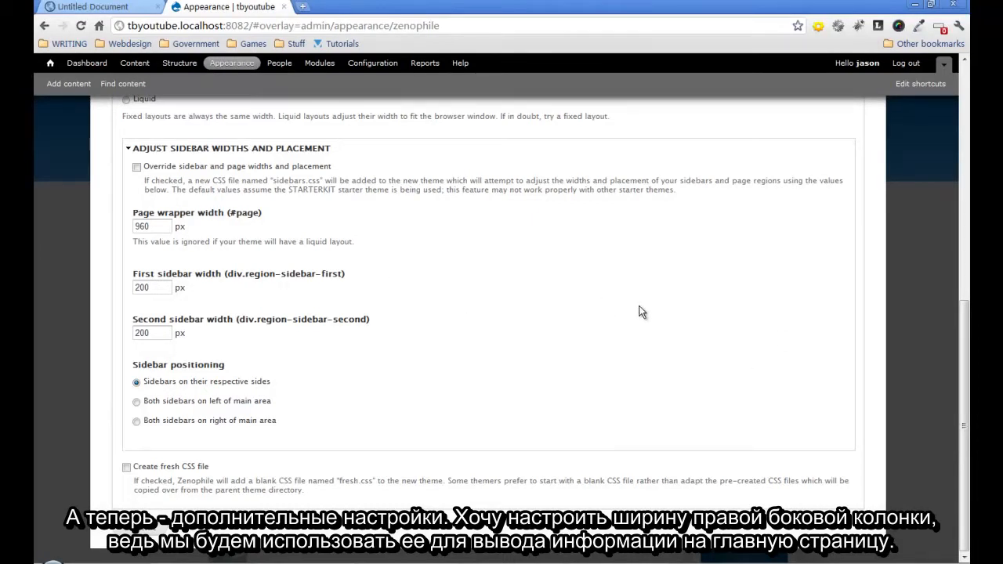
mouse_move(241, 207)
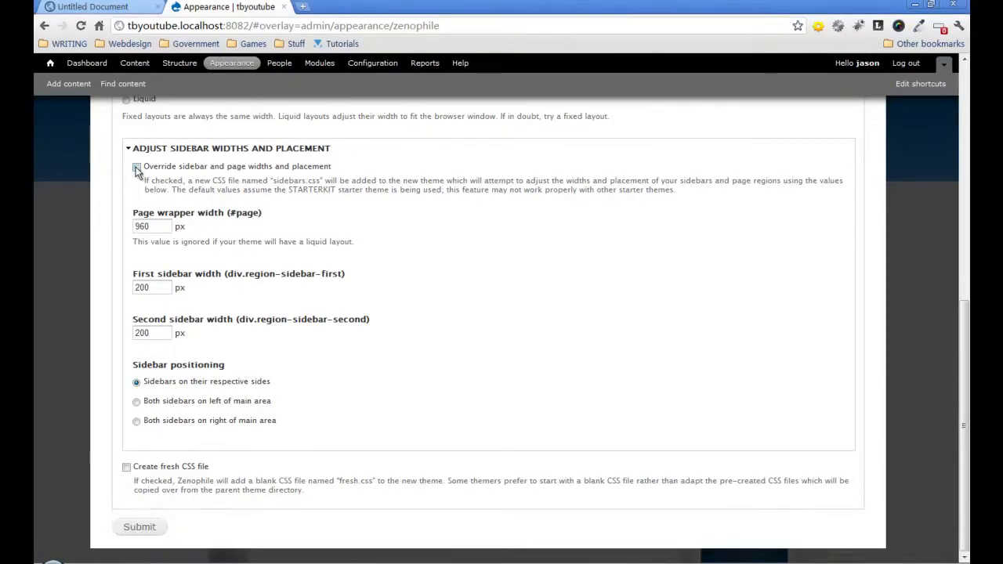
left_click(137, 166)
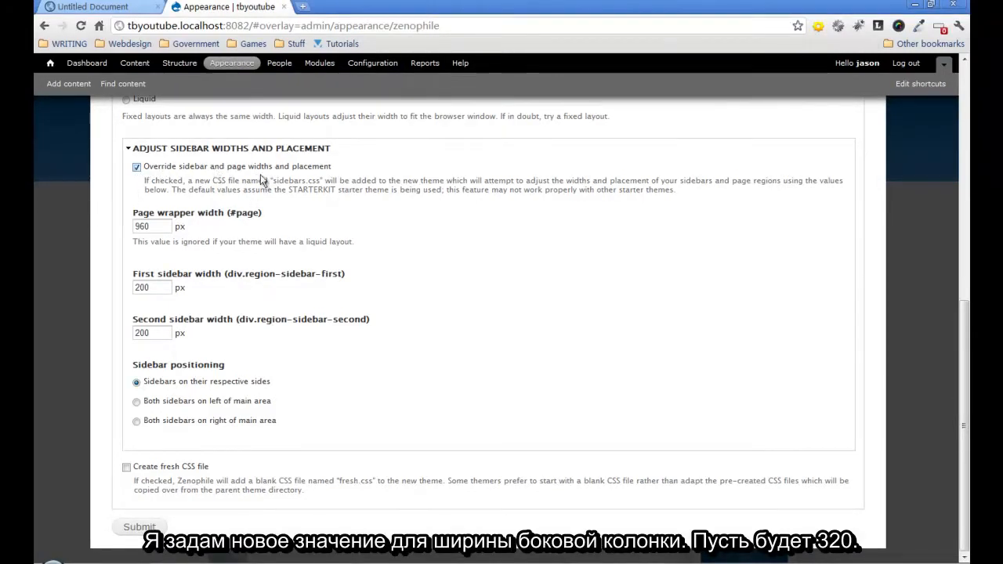
left_click(152, 332)
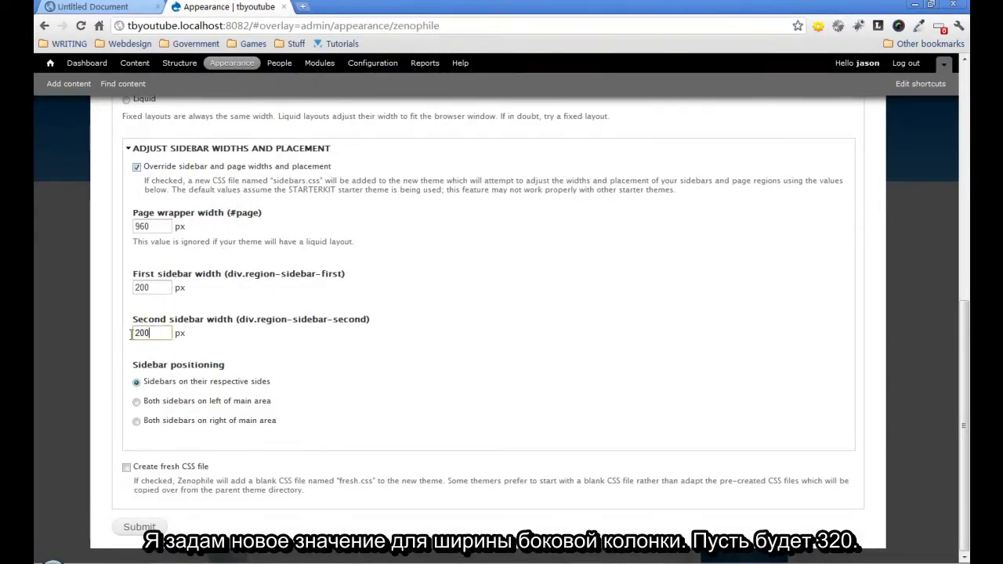
triple_click(151, 333)
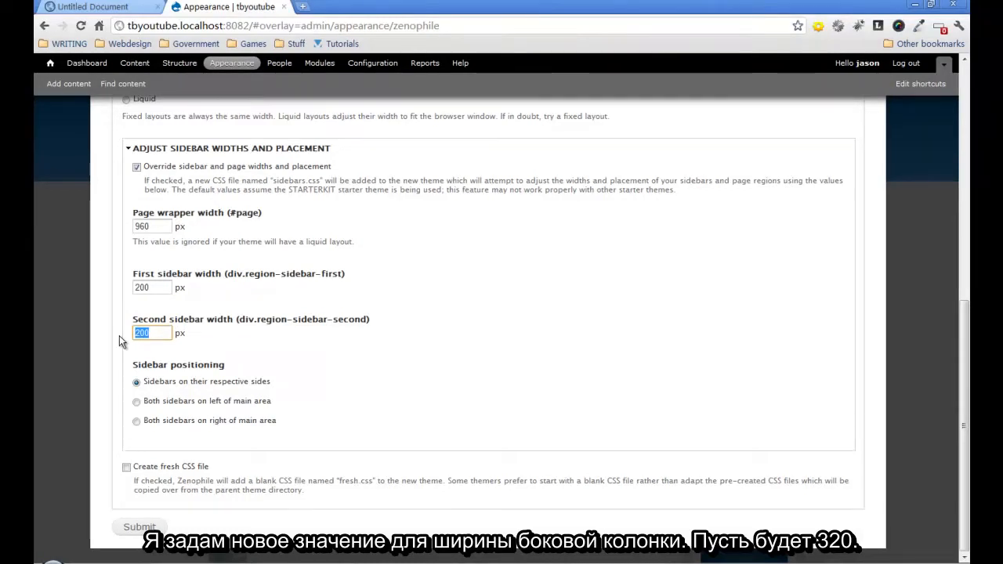
type("3")
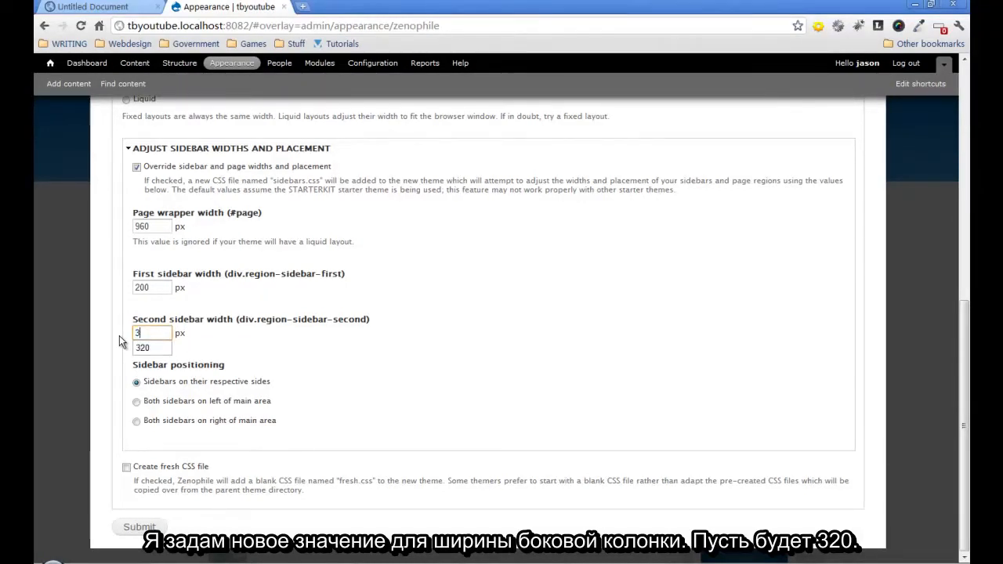
type("20")
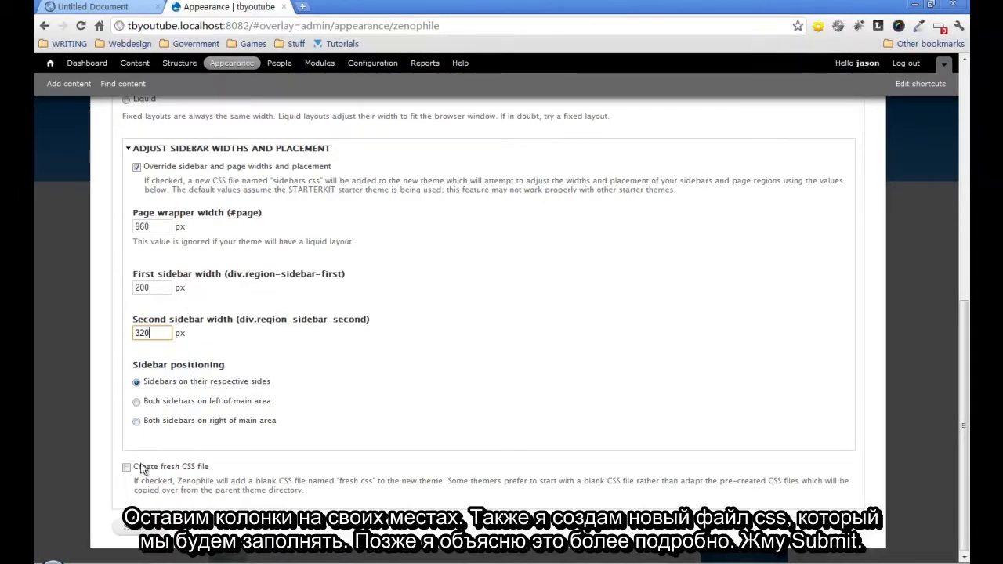
left_click(126, 466)
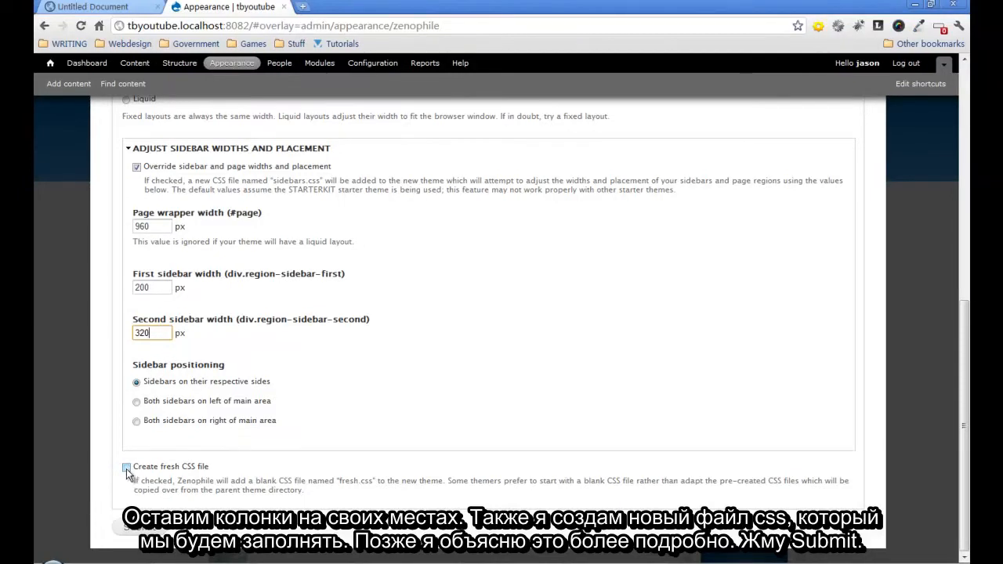
left_click(127, 466)
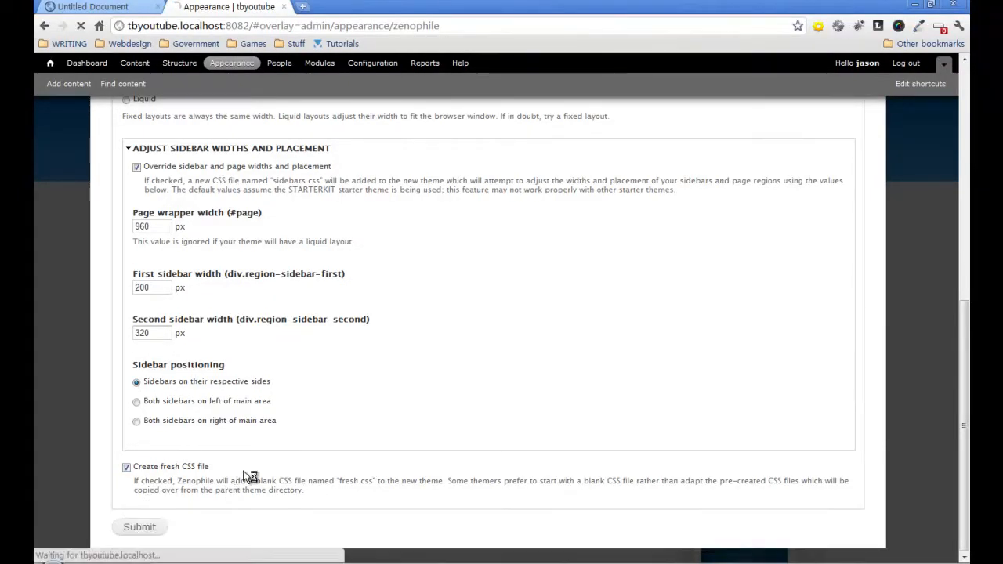
Submit the tbyoutube subtheme form and return to the theme List
left_click(139, 526)
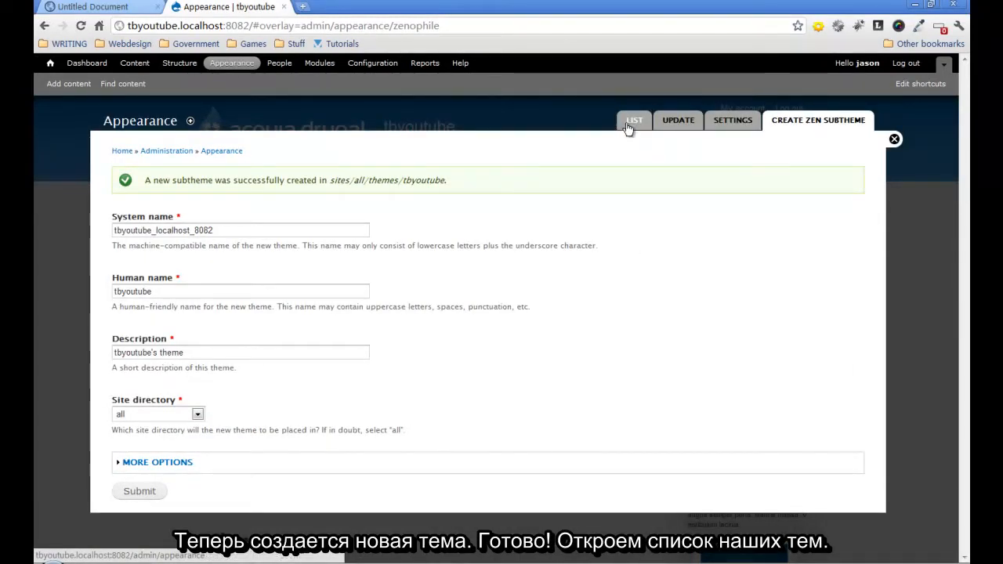
left_click(634, 120)
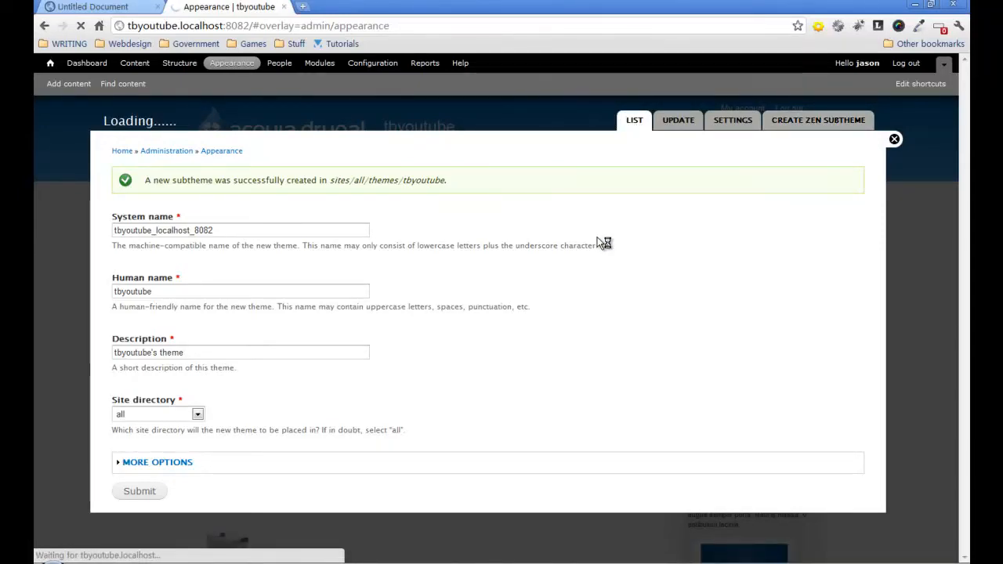
Find tbyoutube under Disabled Themes and choose Enable and set default
left_click(894, 139)
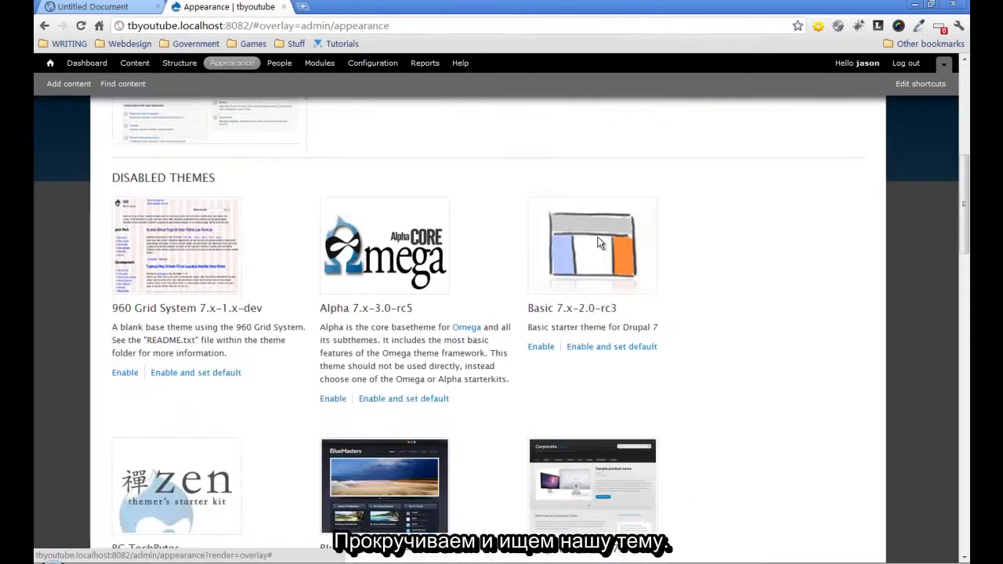
scroll("down", 3)
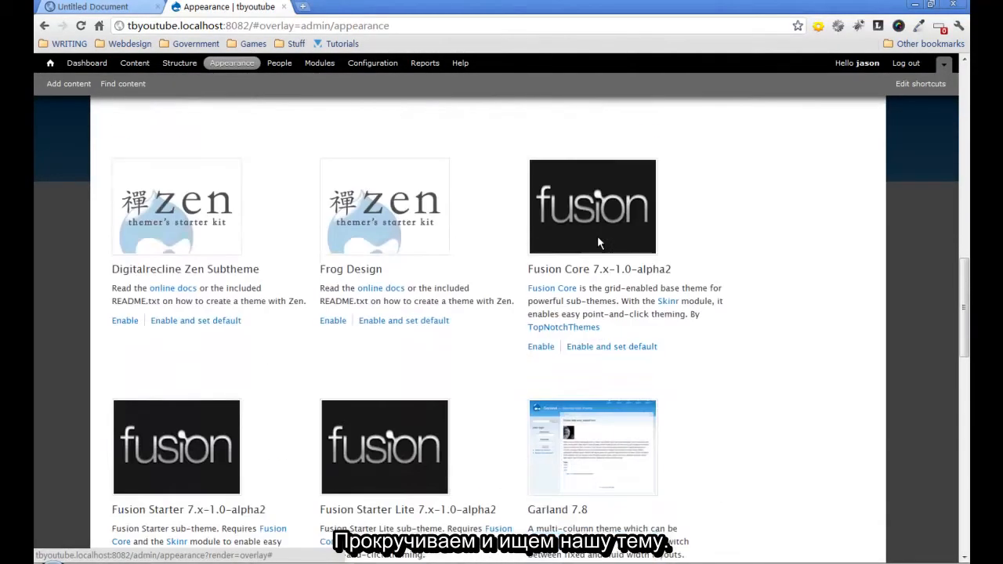
scroll("down", 3)
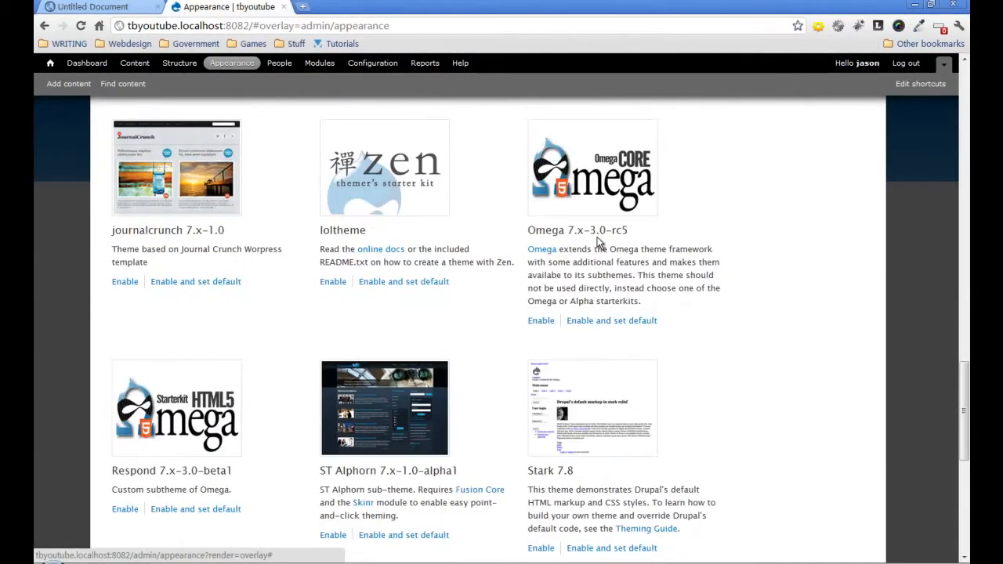
scroll("down", 3)
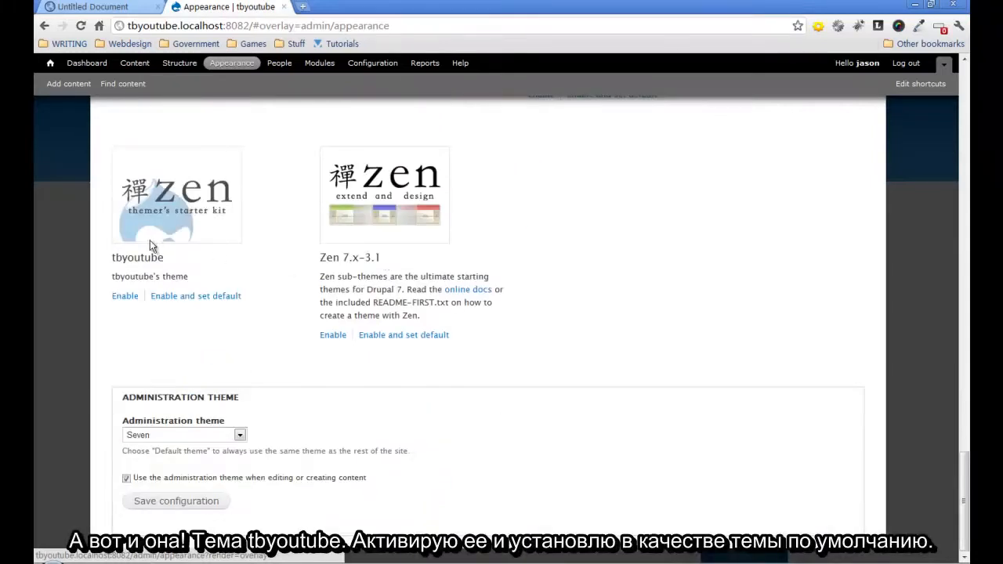
mouse_move(170, 302)
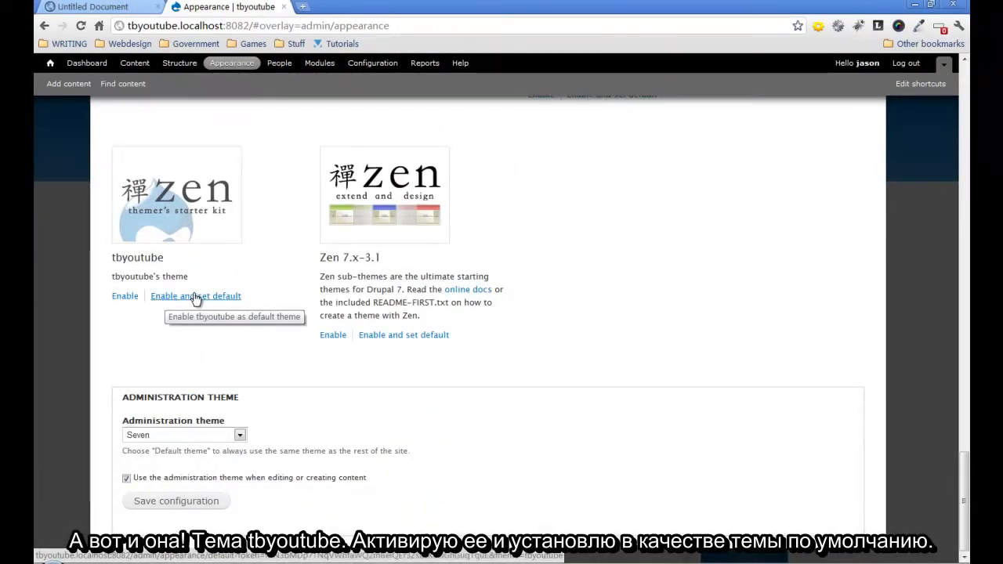
left_click(195, 296)
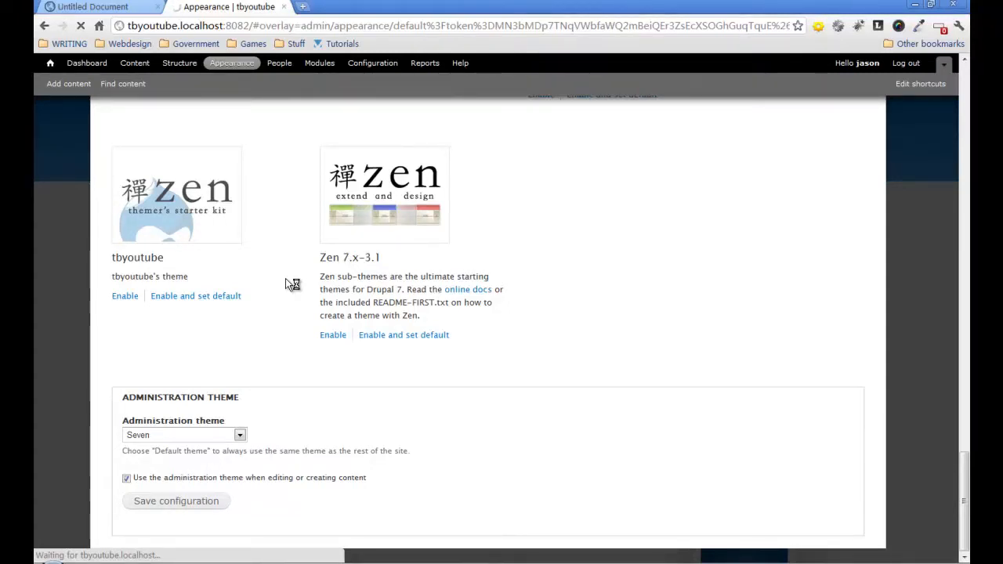
left_click(195, 295)
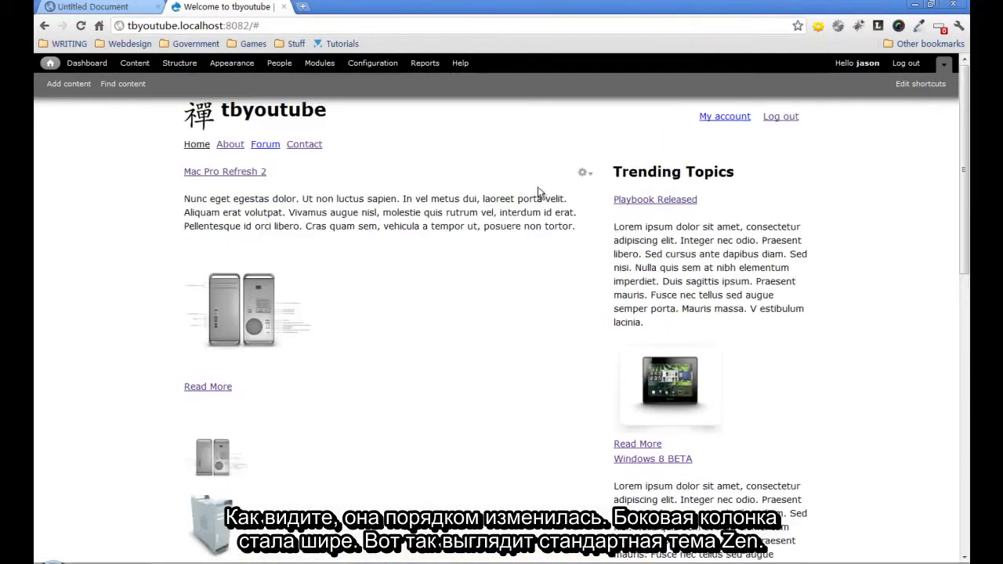
scroll("down", 3)
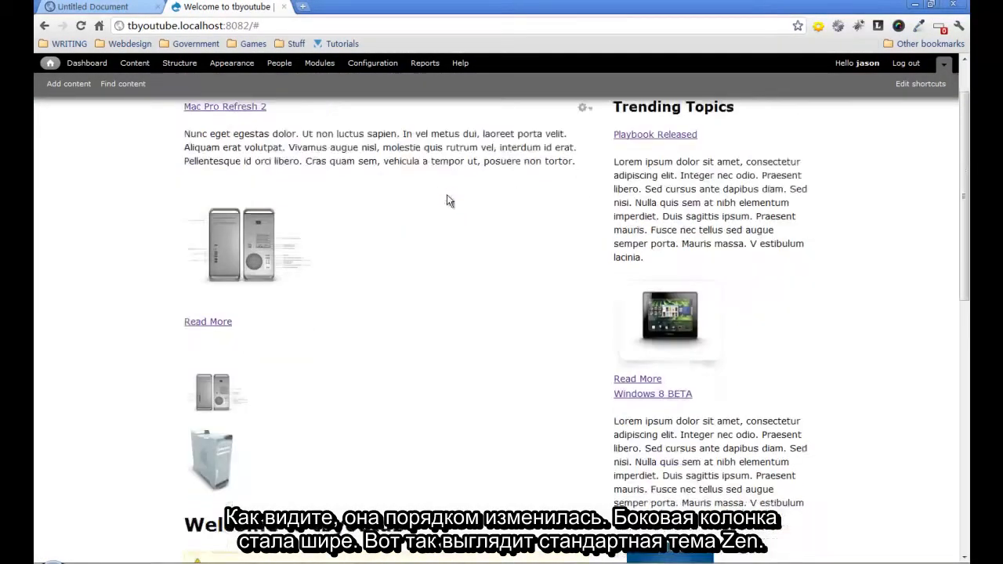
scroll("down", 3)
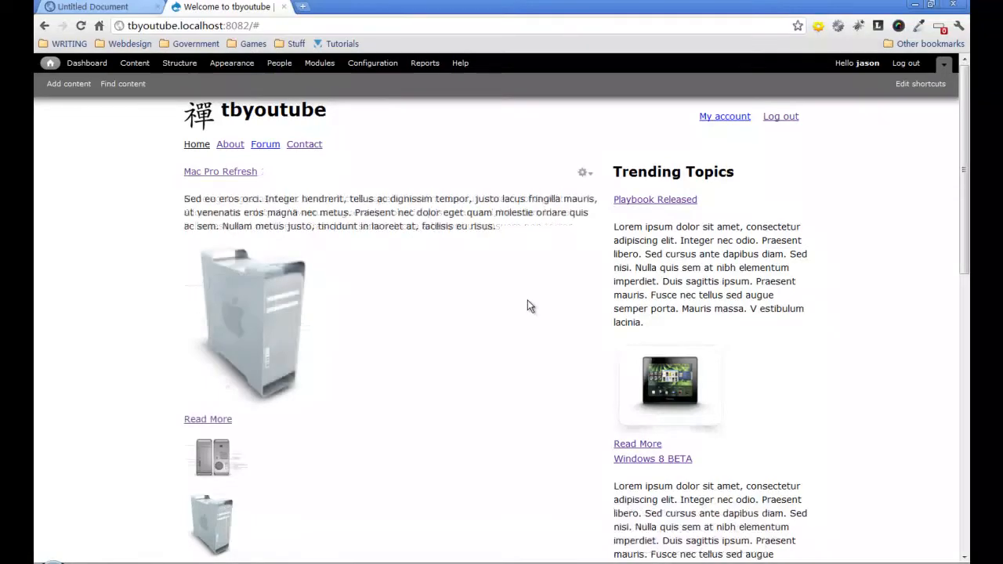
scroll("down", 3)
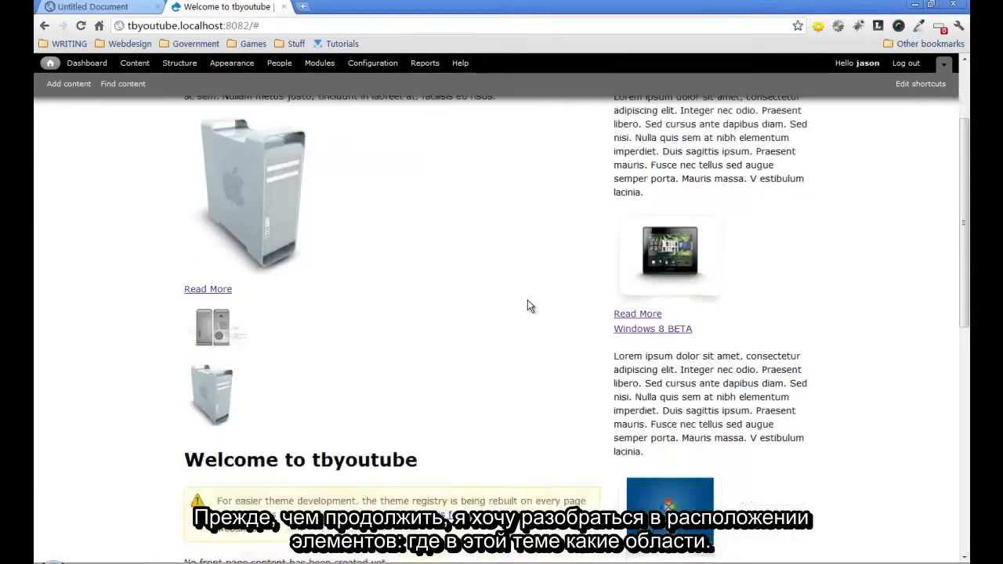
scroll("down", 3)
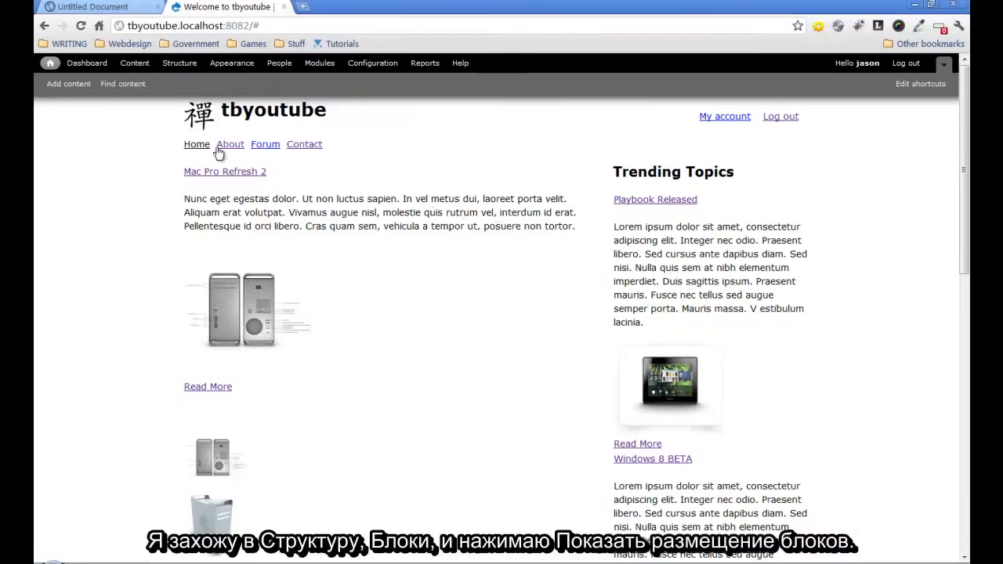
Go to Structure > Blocks and demonstrate the tbyoutube block regions
left_click(179, 63)
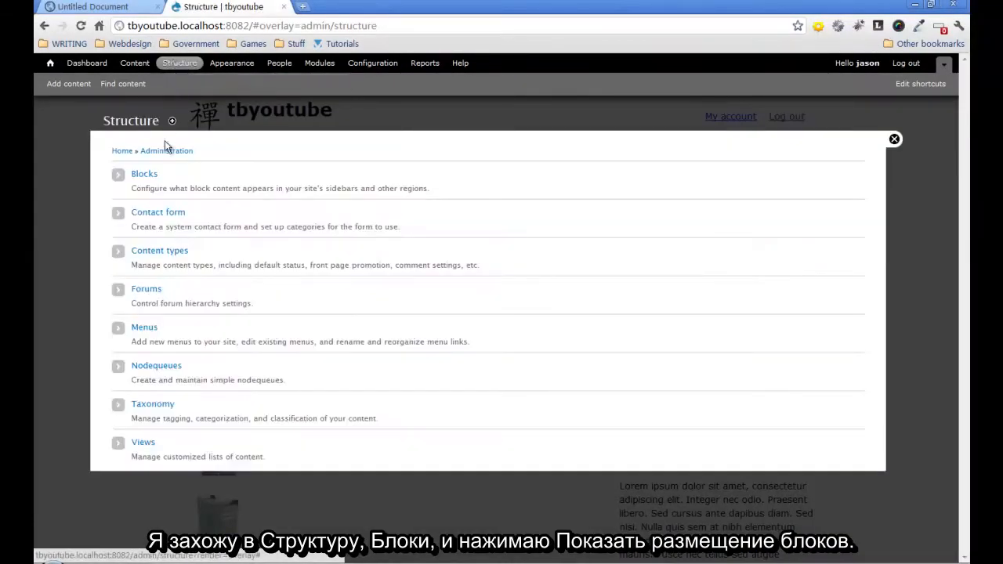
left_click(145, 173)
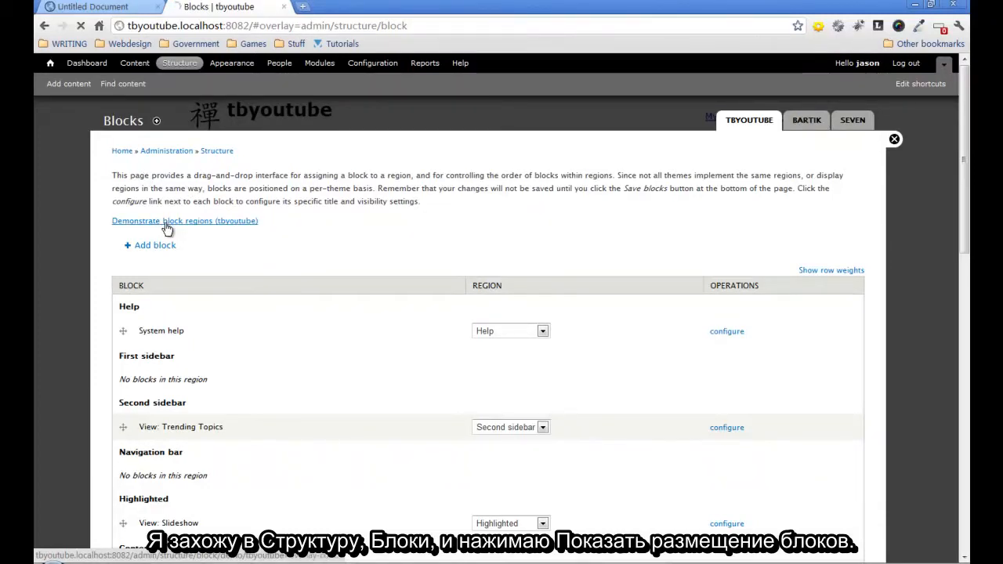
left_click(185, 220)
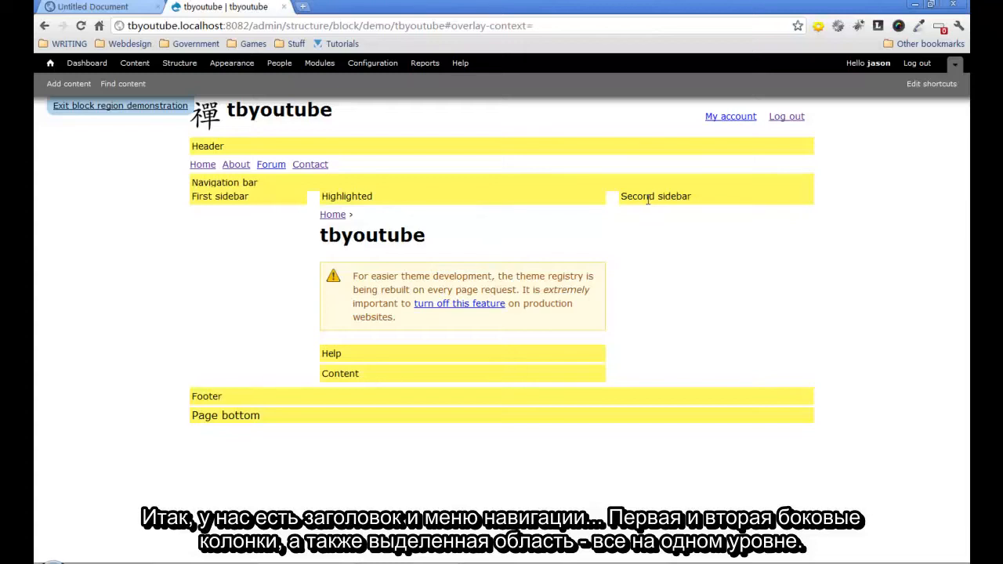
mouse_move(600, 240)
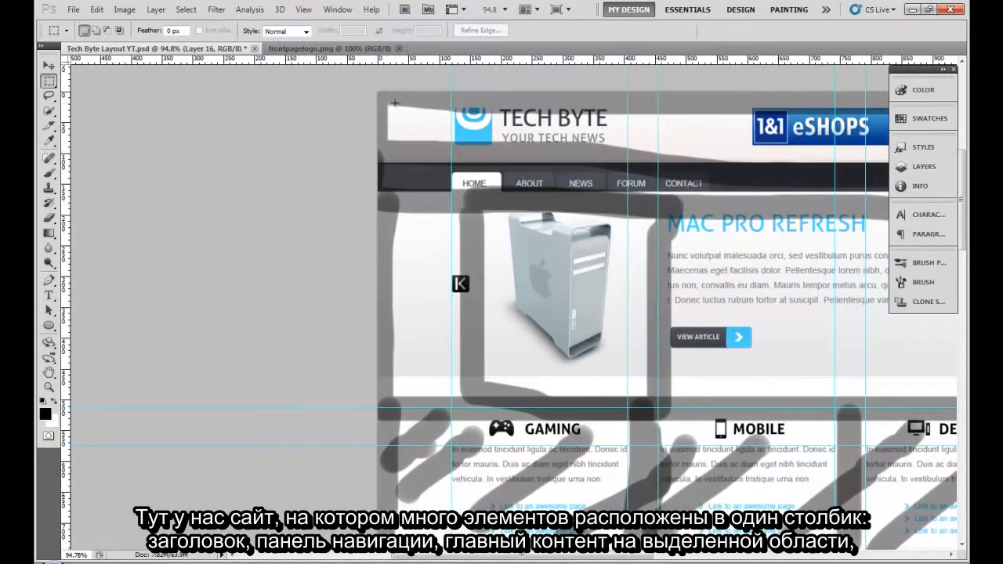
mouse_move(437, 119)
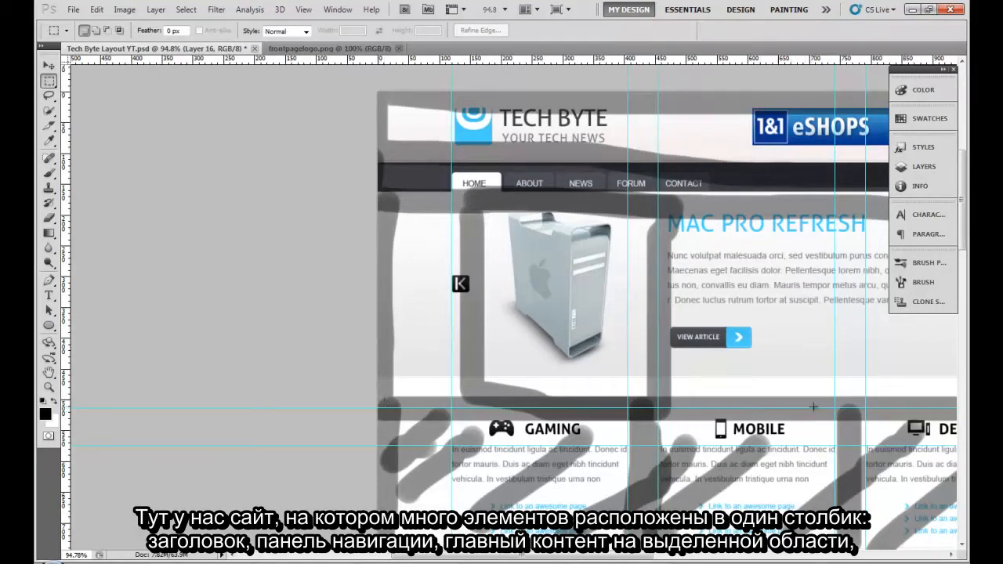
mouse_move(402, 205)
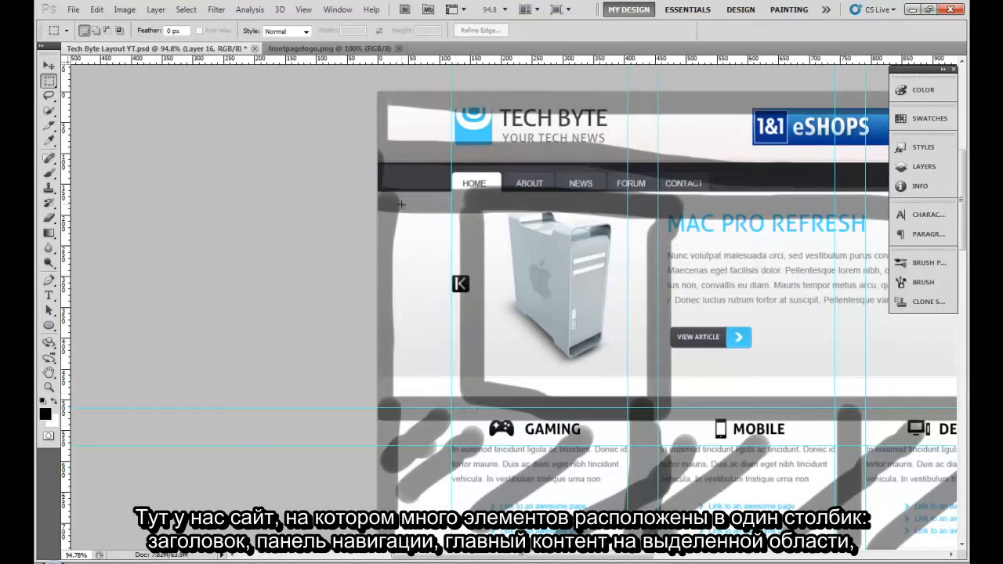
Scroll through the Tech Byte Layout YT.psd mockup's marked-up content areas in Photoshop
scroll("down", 3)
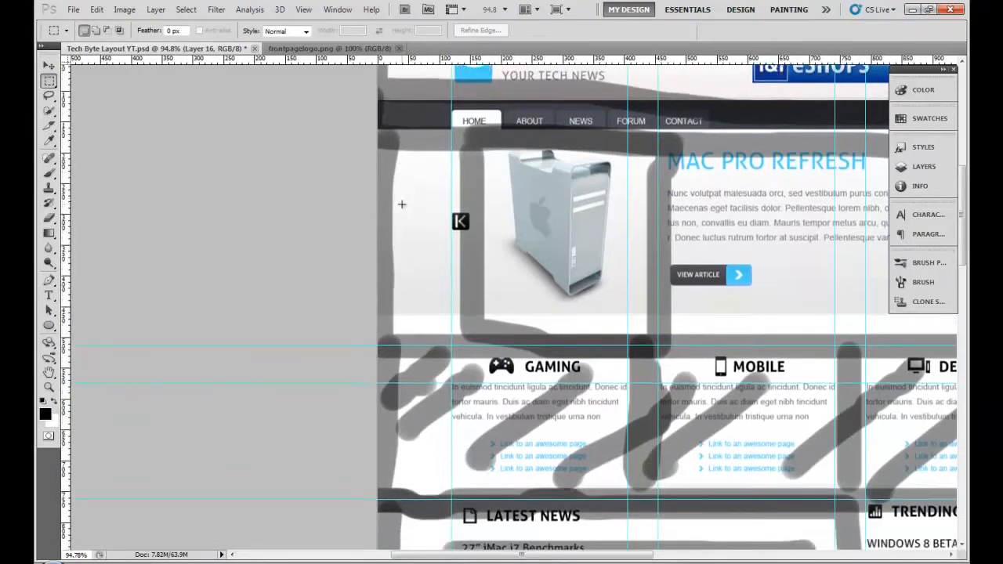
scroll("down", 3)
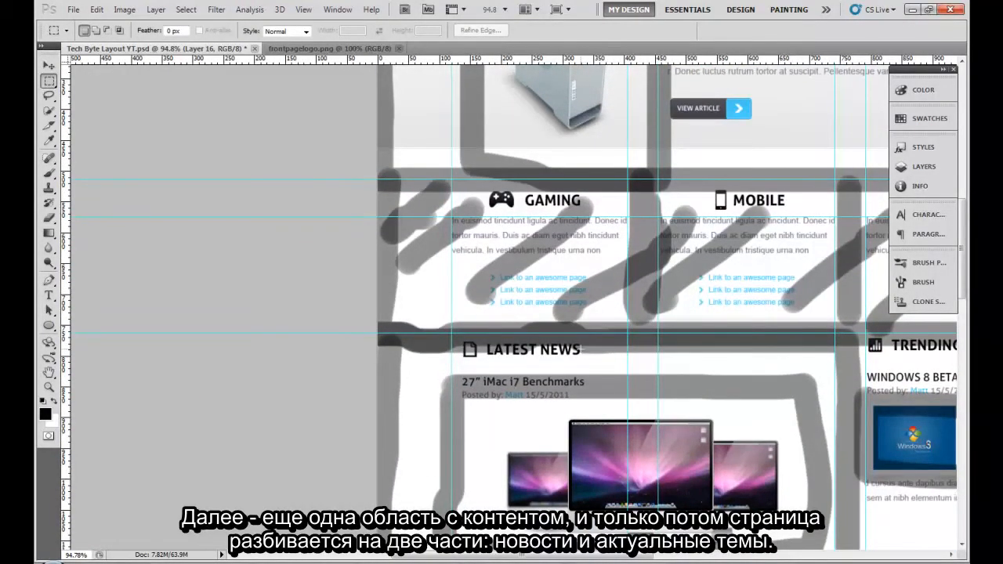
scroll("down", 3)
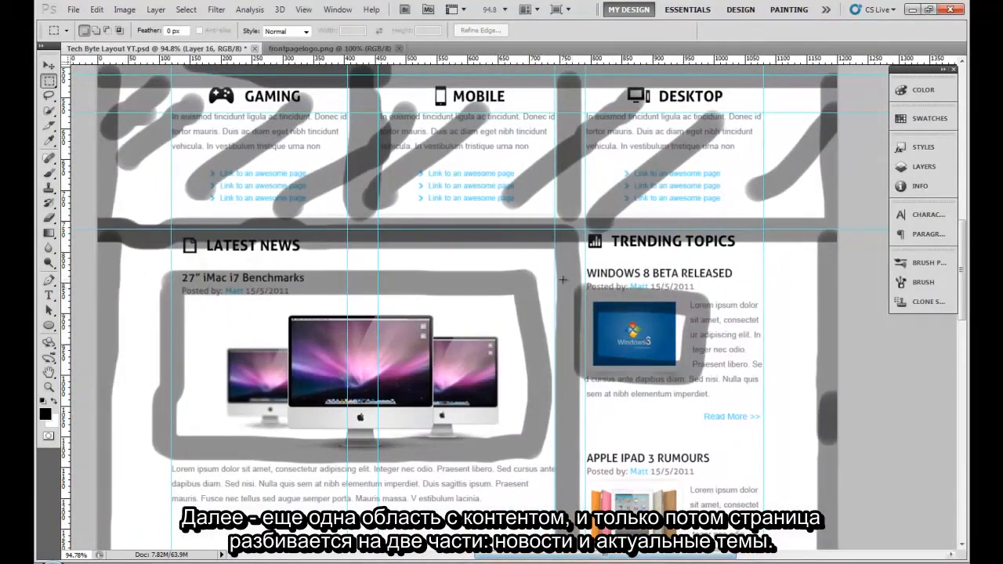
scroll("down", 3)
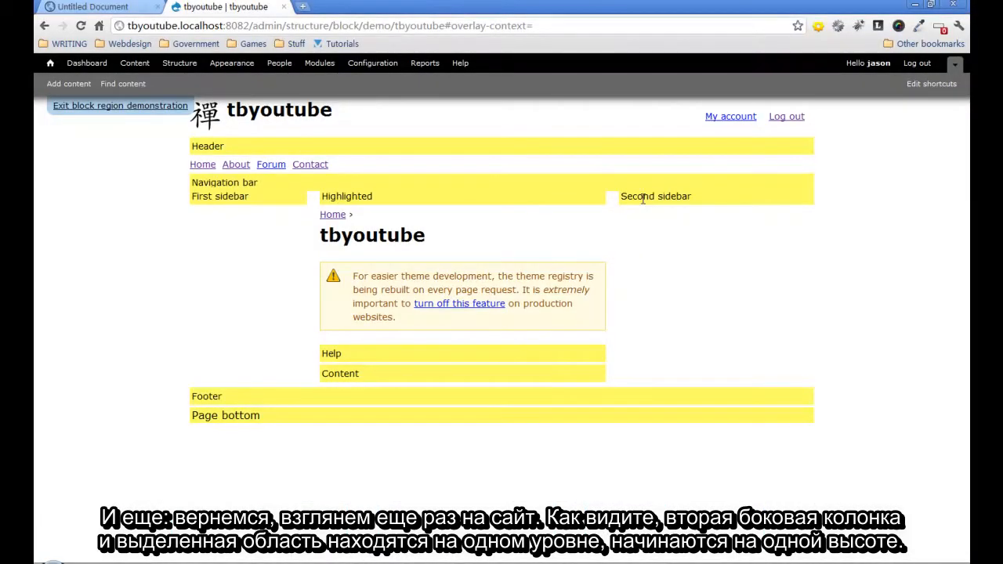
mouse_move(547, 206)
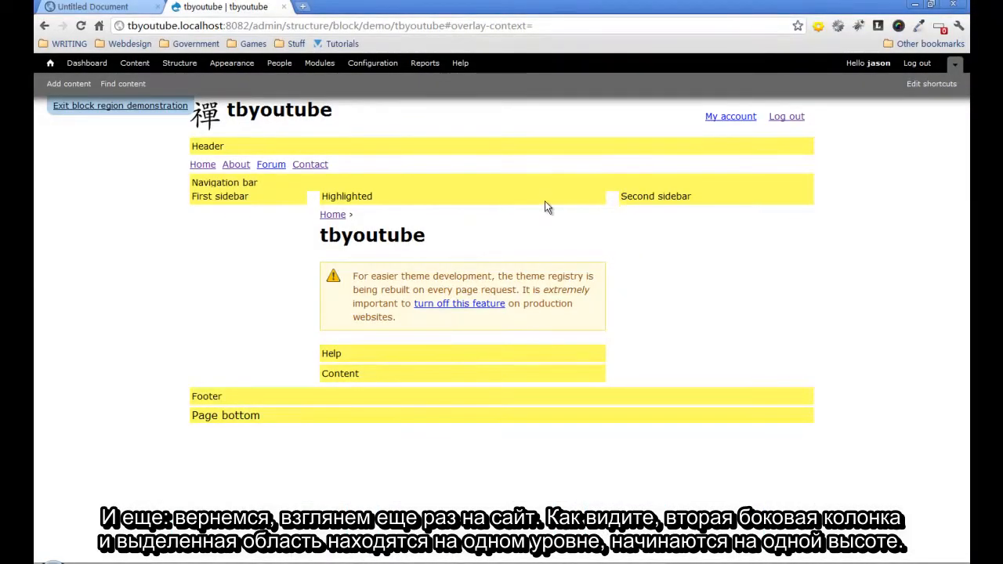
mouse_move(616, 202)
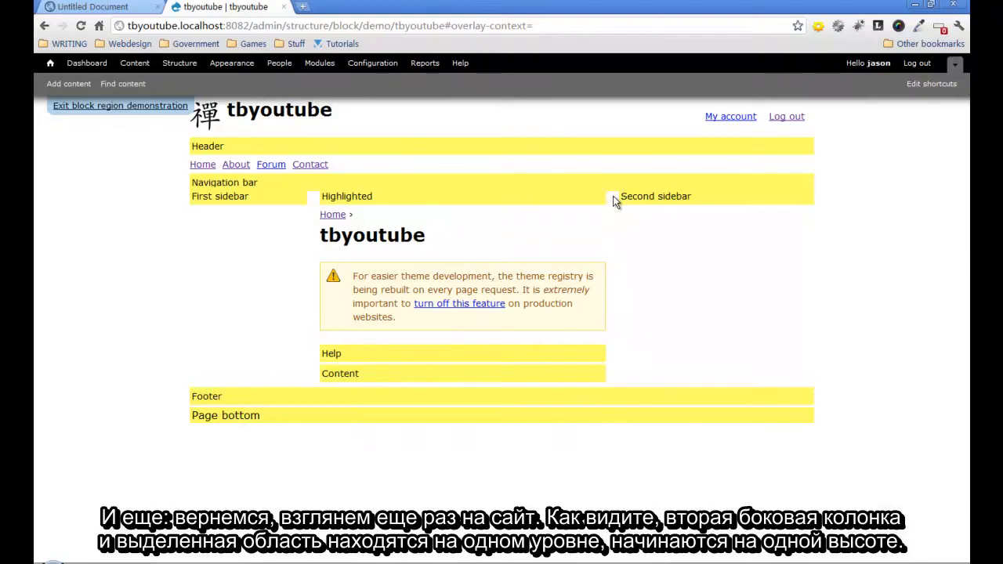
mouse_move(288, 195)
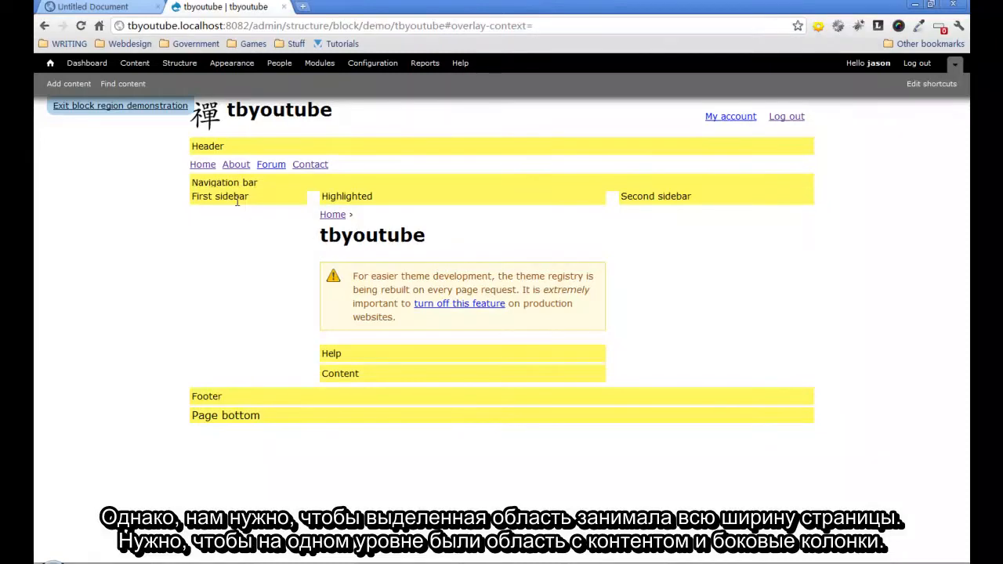
mouse_move(649, 283)
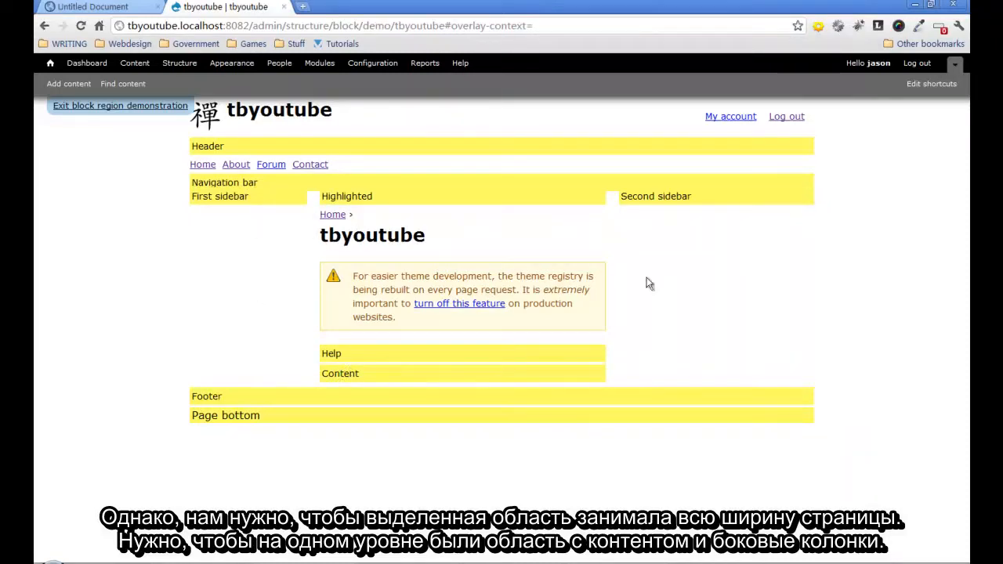
mouse_move(292, 320)
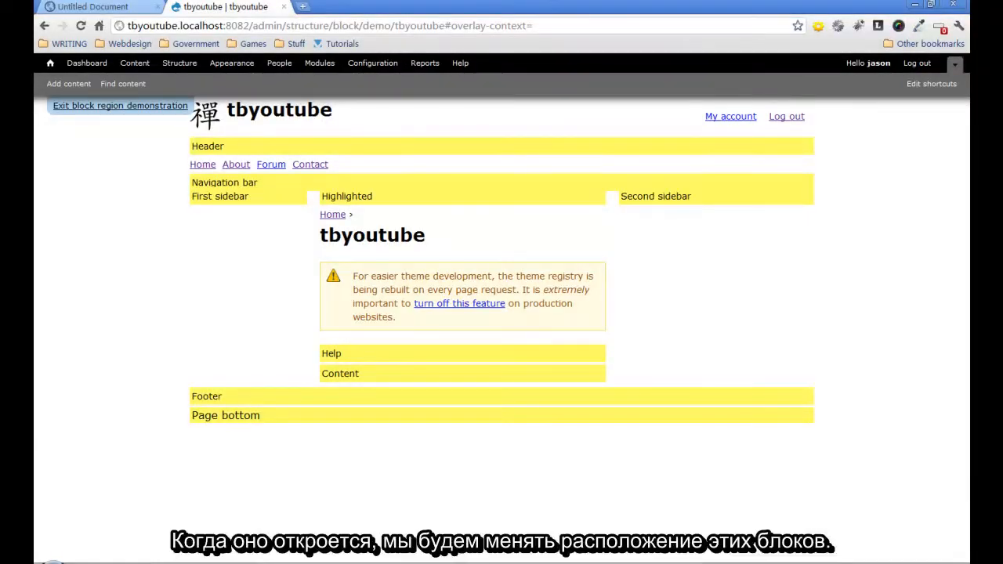
mouse_move(447, 507)
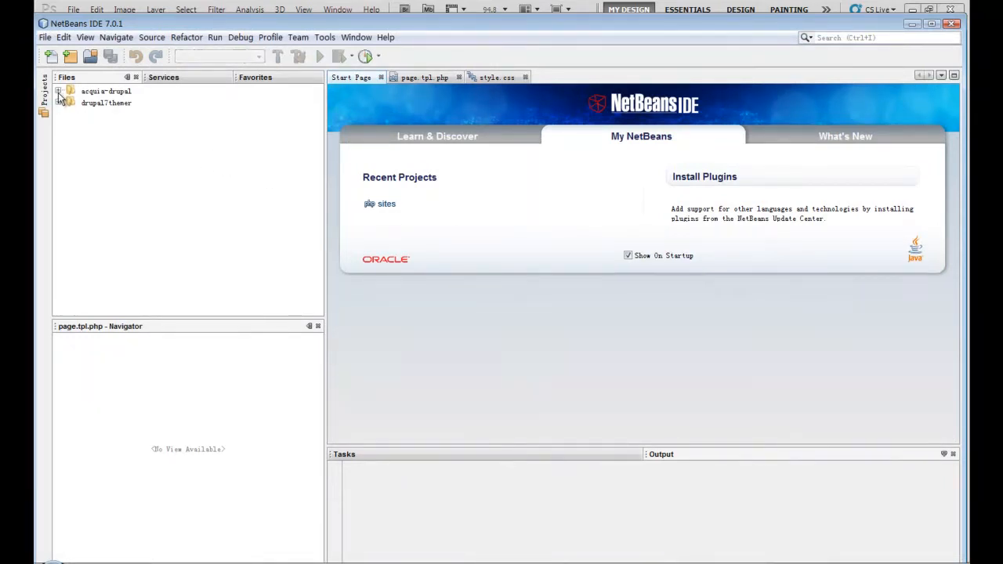
Browse acquia-drupal to sites/all and inspect the tbyoutube subtheme's css folder
left_click(61, 91)
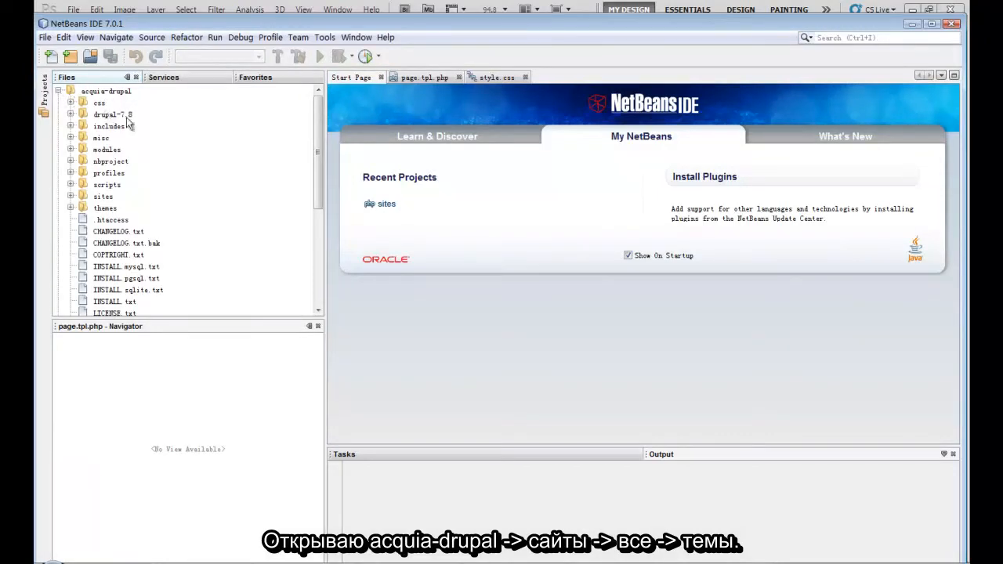
left_click(71, 196)
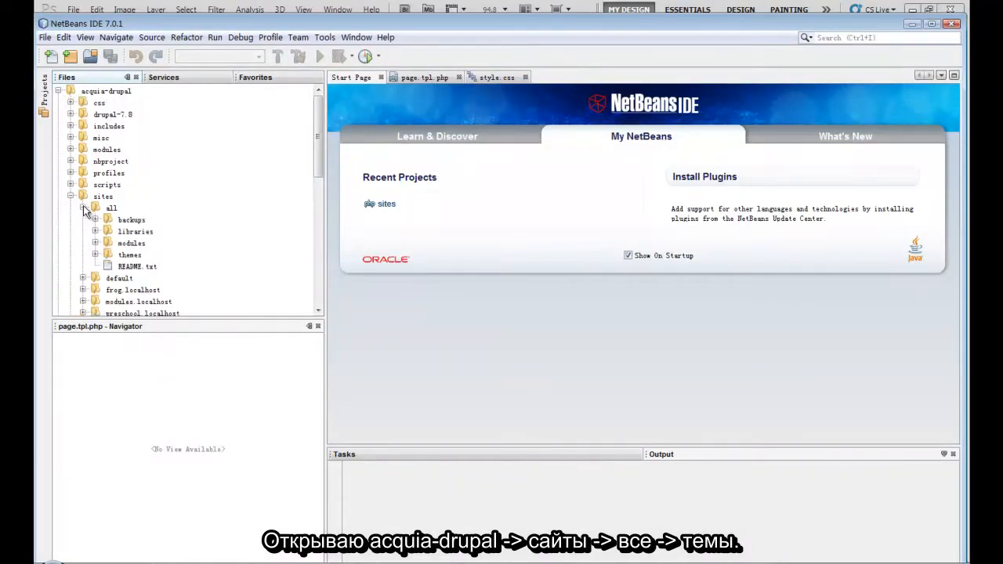
left_click(84, 208)
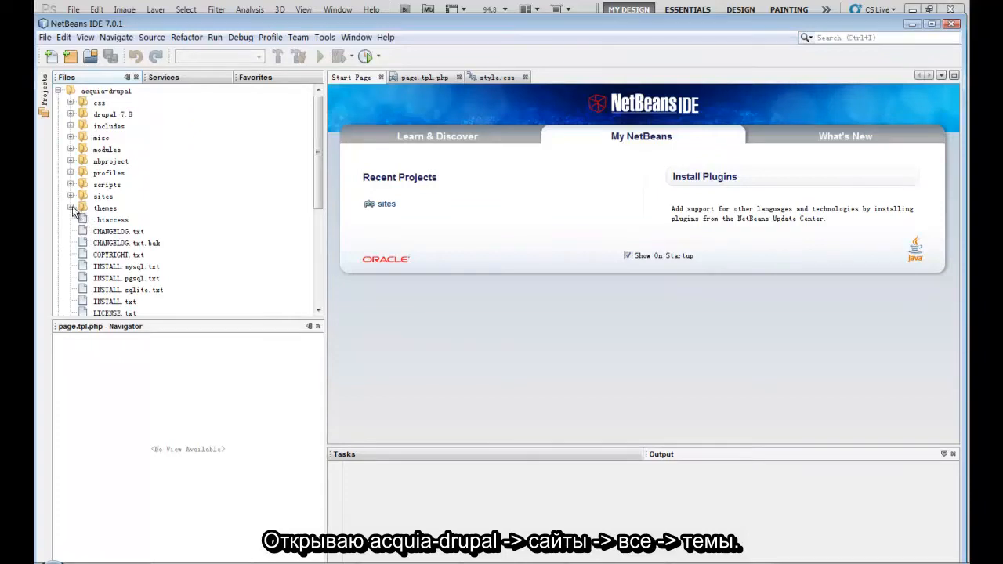
left_click(71, 208)
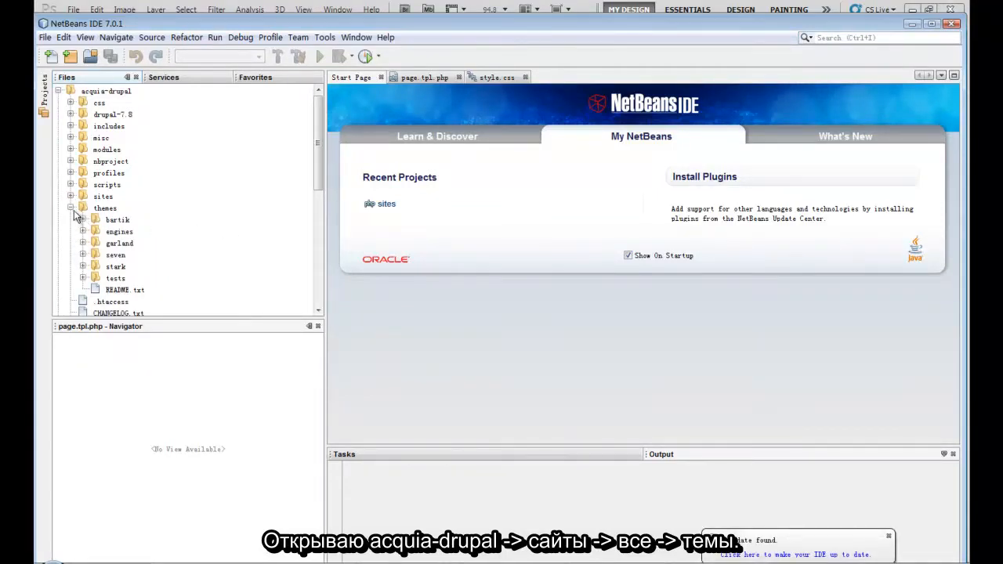
left_click(72, 196)
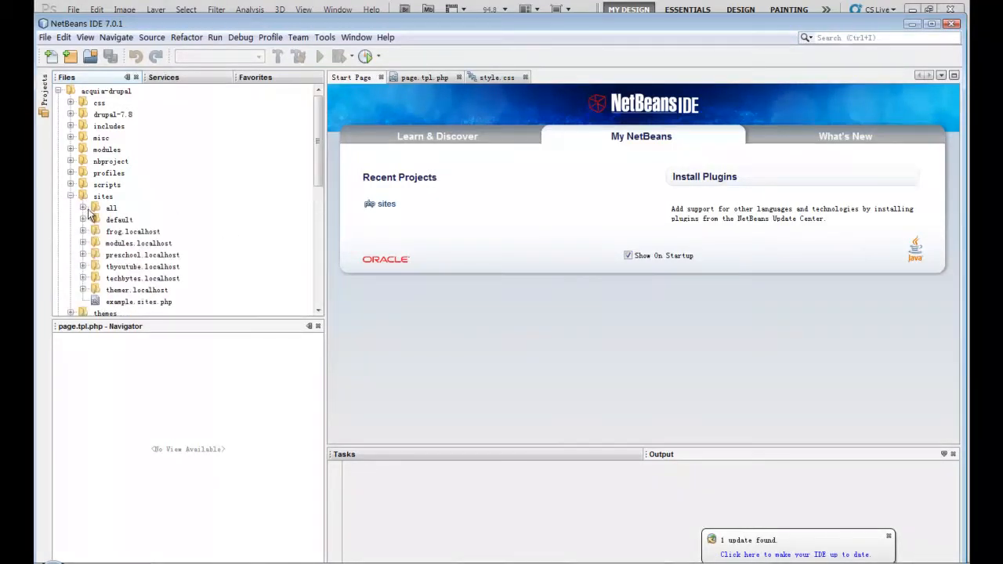
left_click(83, 207)
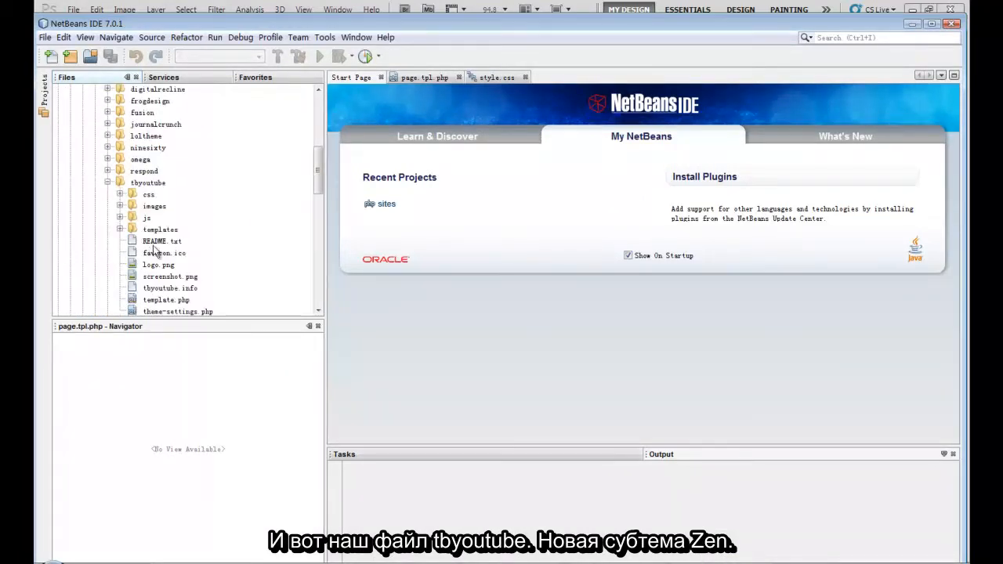
left_click(149, 183)
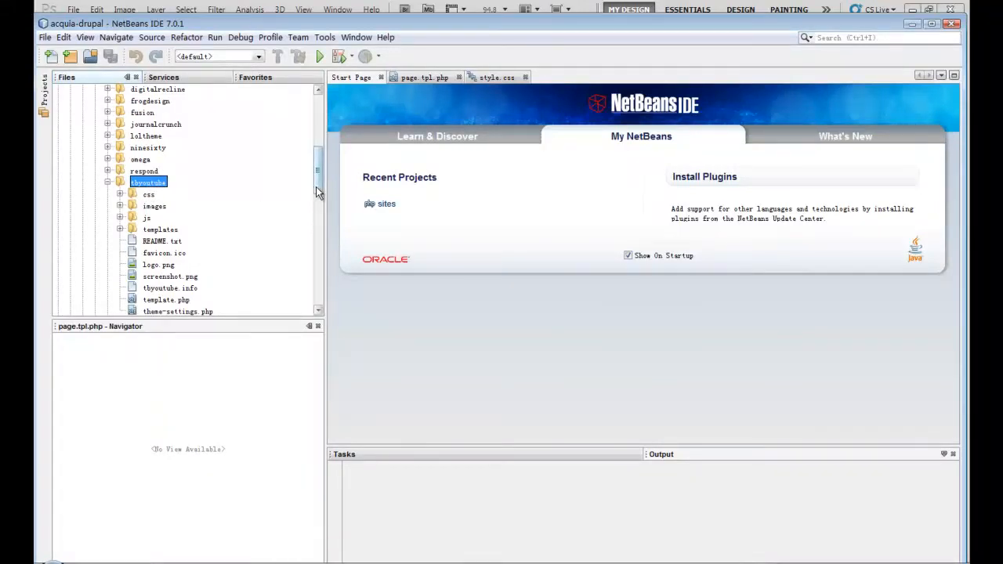
left_click(160, 173)
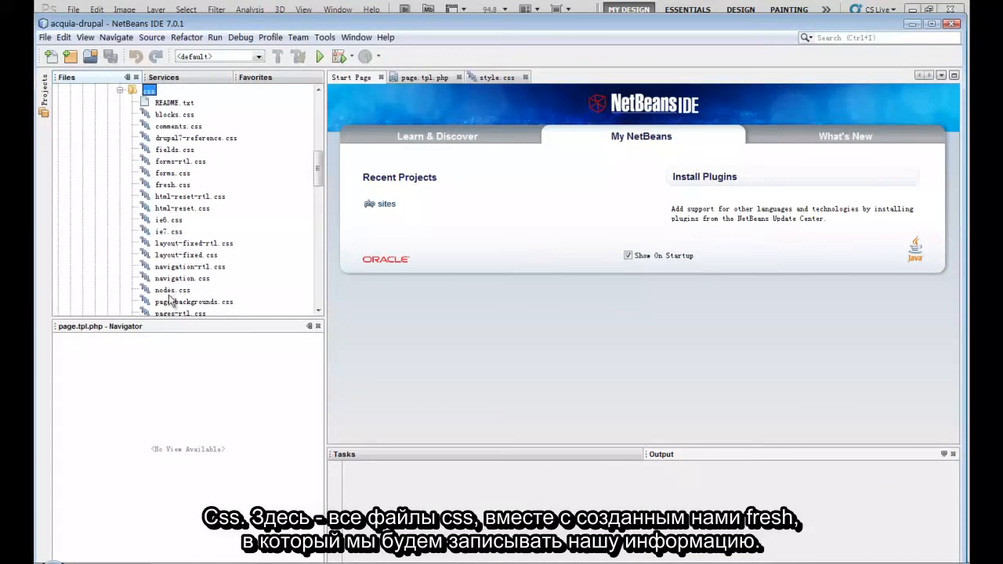
left_click(174, 184)
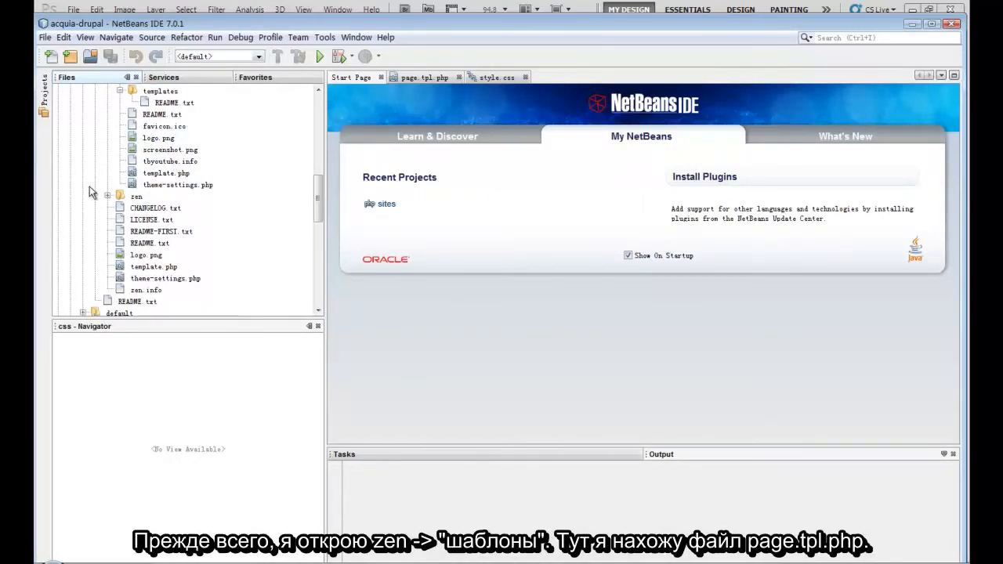
Expand zen > templates and bring up the actions menu for page.tpl.php
left_click(119, 196)
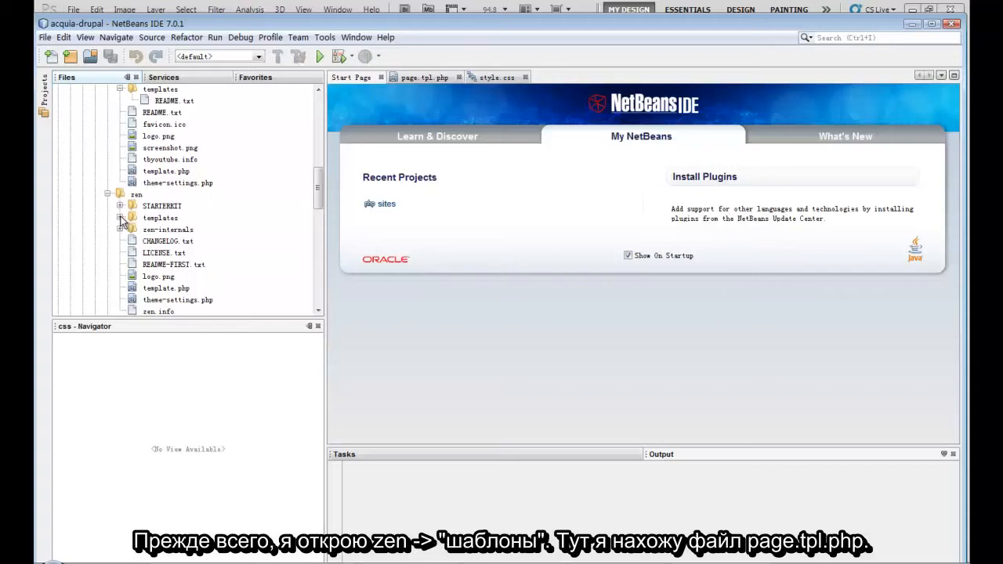
left_click(119, 217)
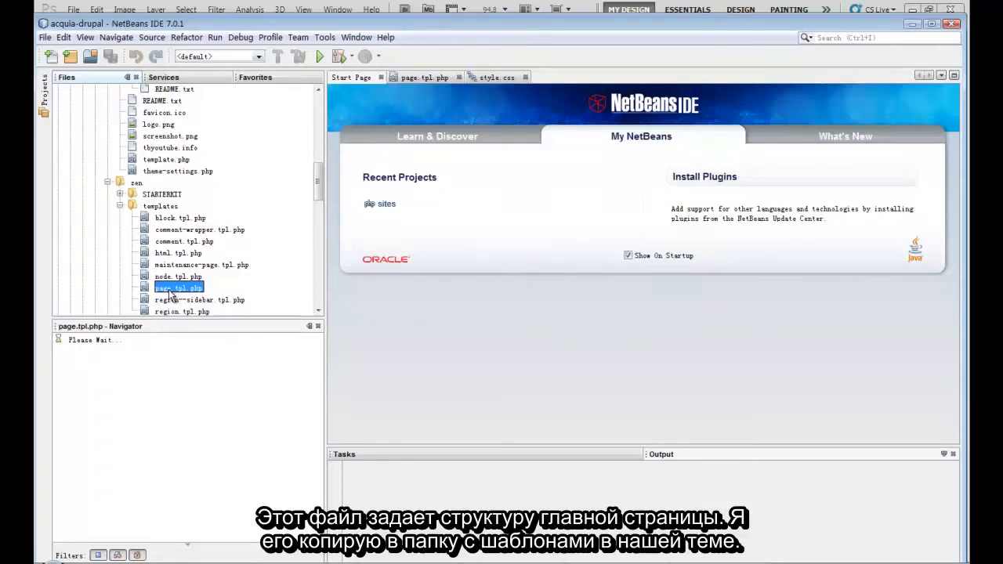
right_click(178, 287)
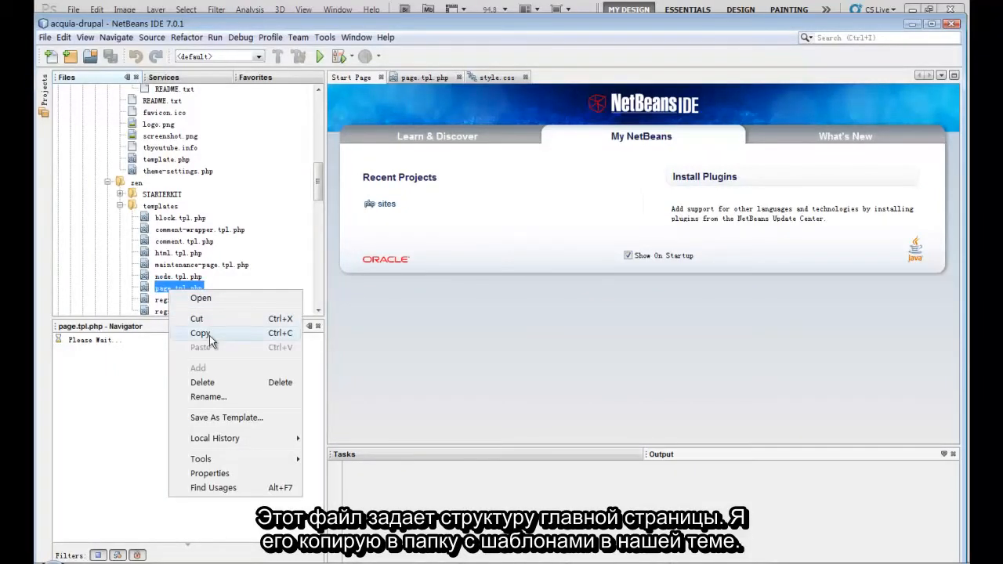
Paste page.tpl.php into tbyoutube/templates and rename the copy page--front.tpl.php
left_click(200, 333)
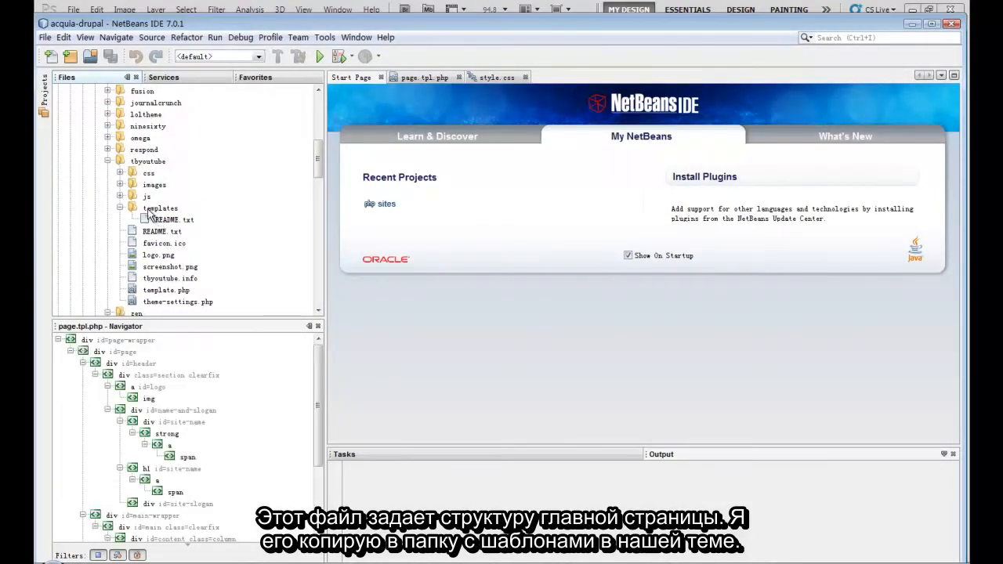
right_click(160, 208)
type("page--front.")
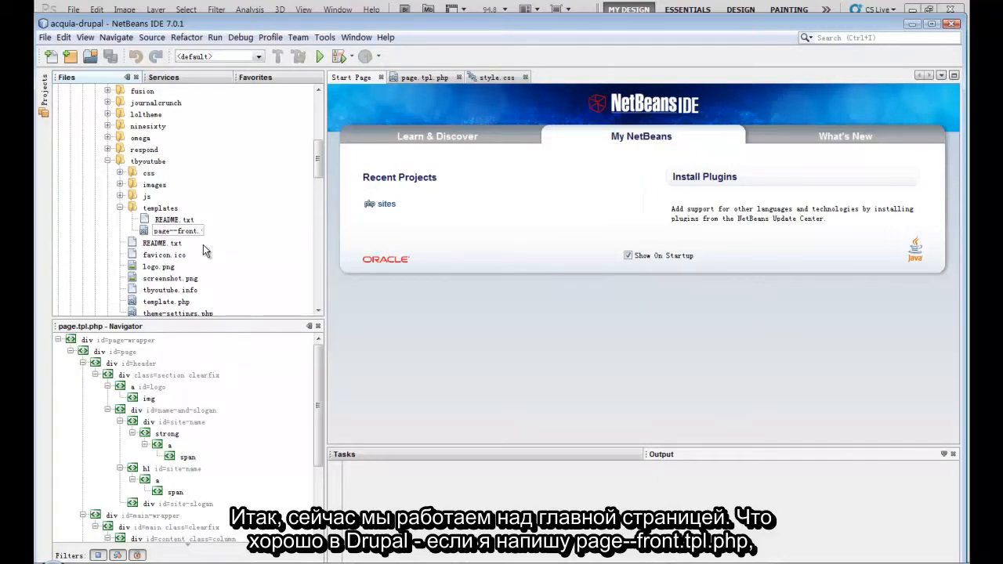
left_click(177, 231)
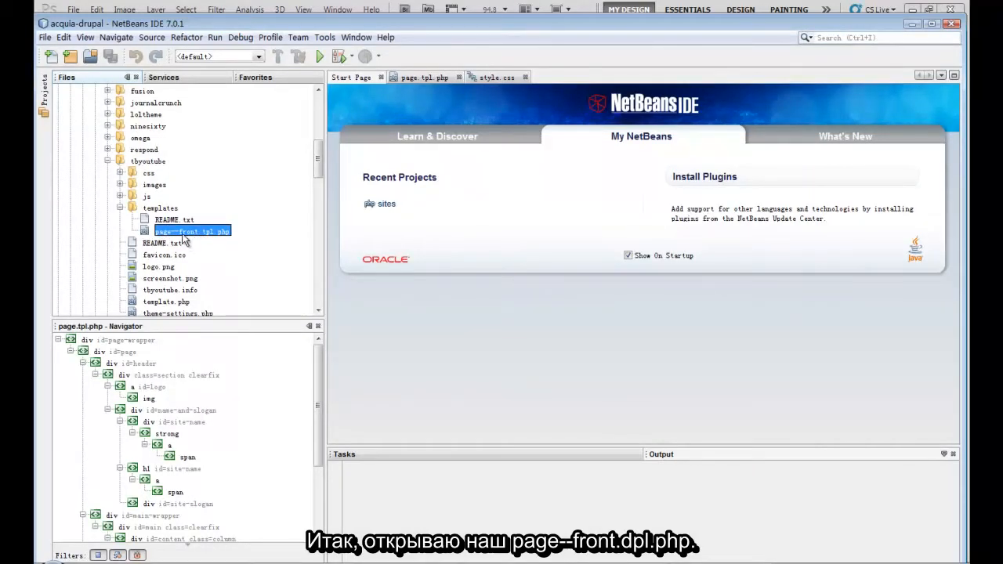
Open page--front.tpl.php and scroll to the header div with logo, site name and slogan
double_click(191, 232)
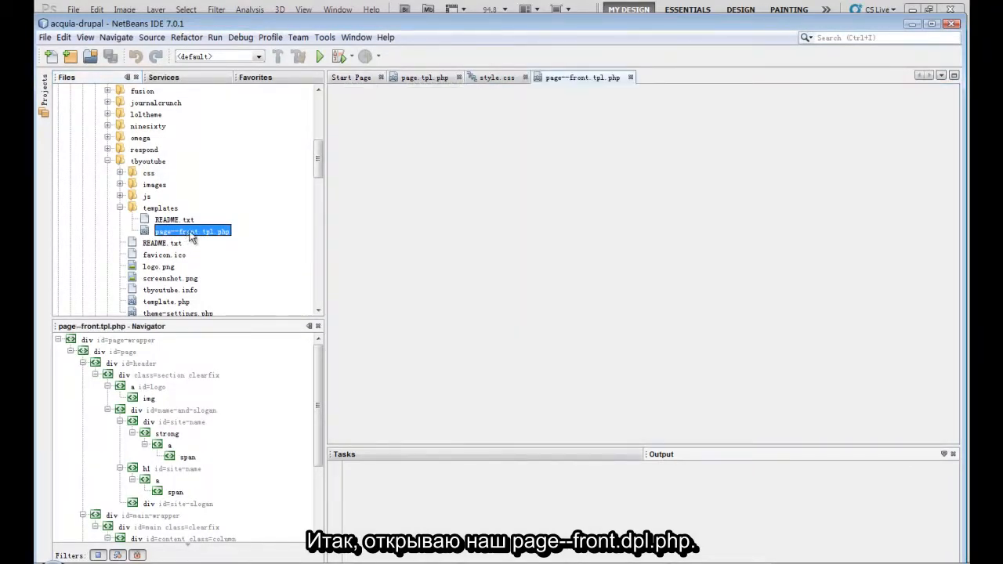
double_click(192, 232)
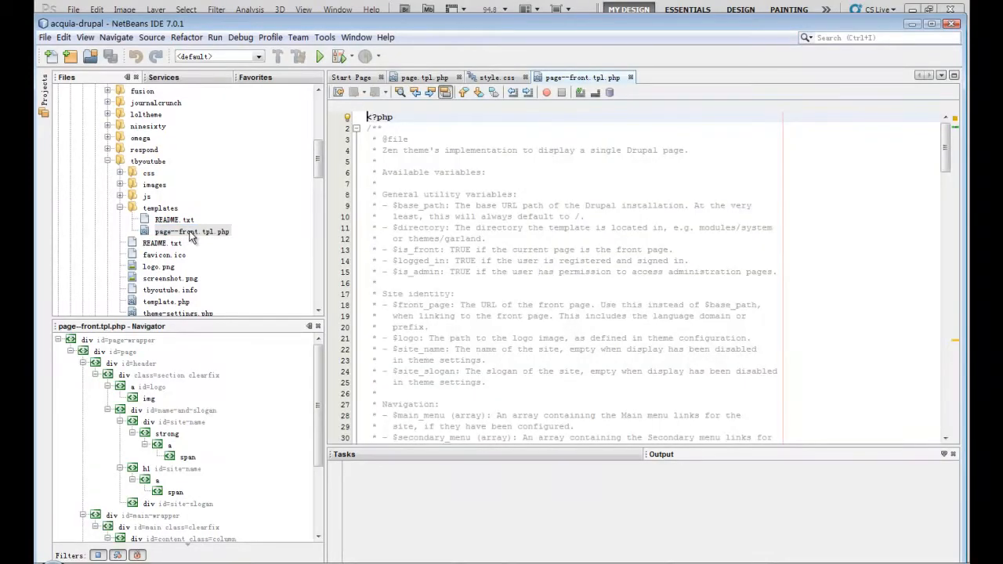
scroll("down", 3)
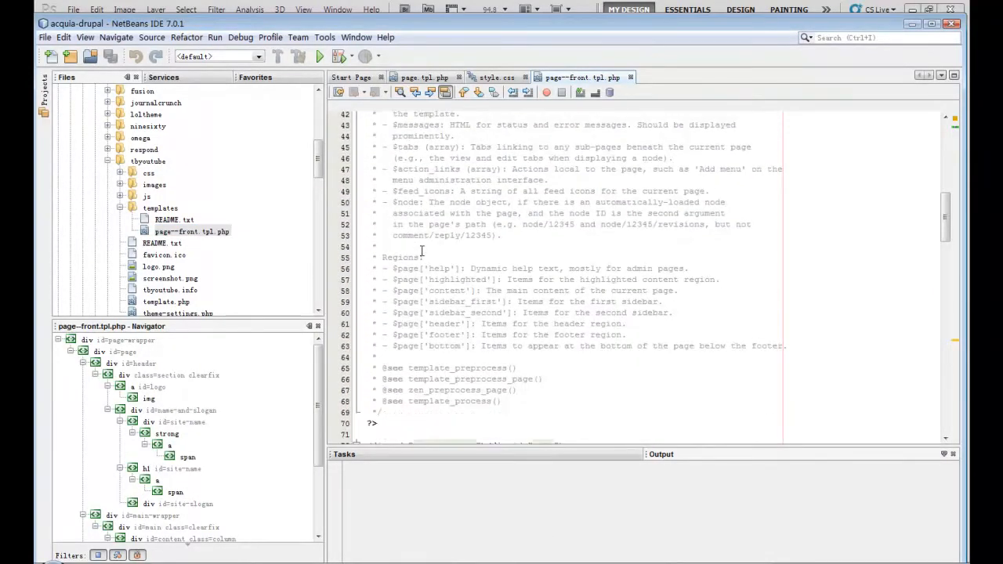
scroll("down", 3)
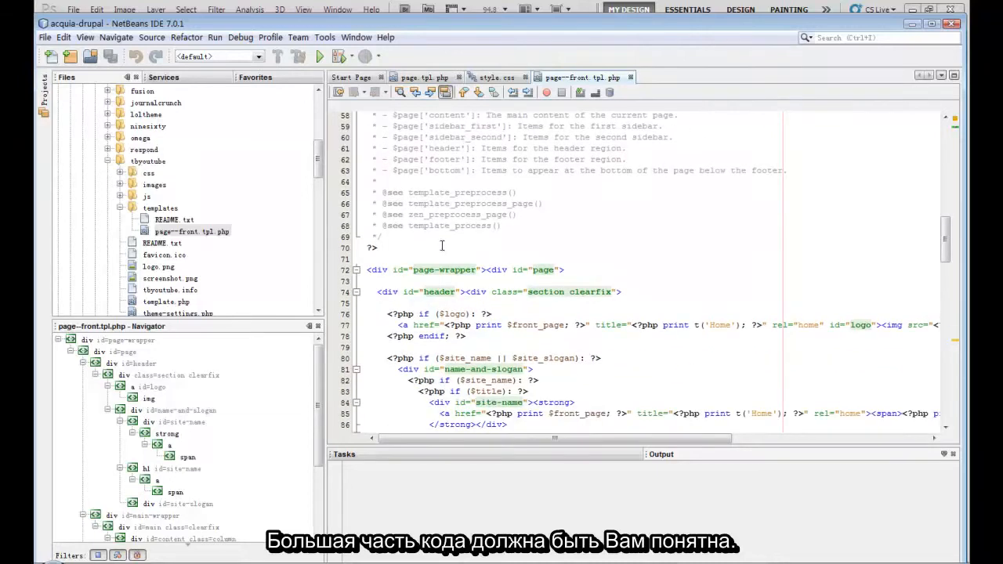
scroll("down", 3)
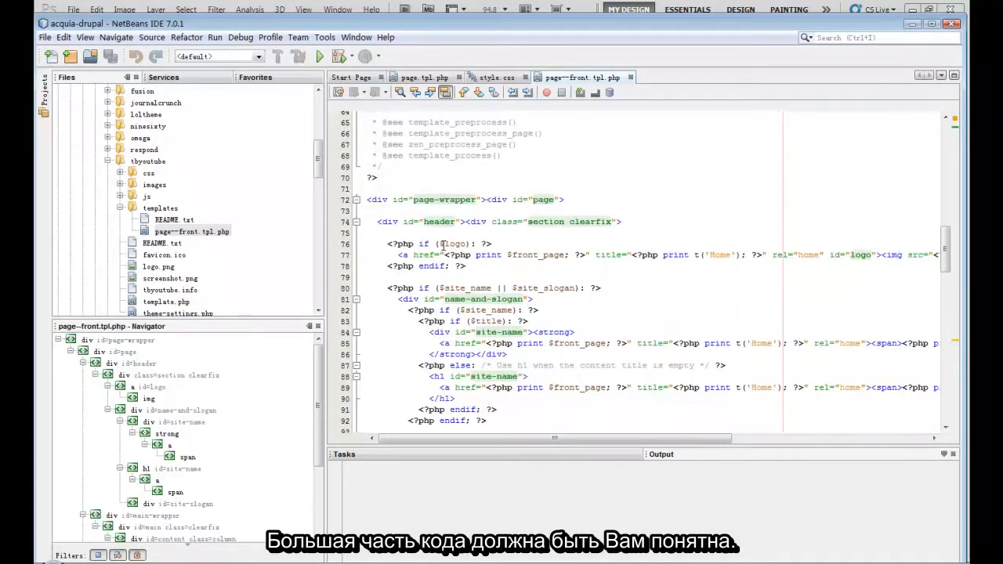
scroll("down", 3)
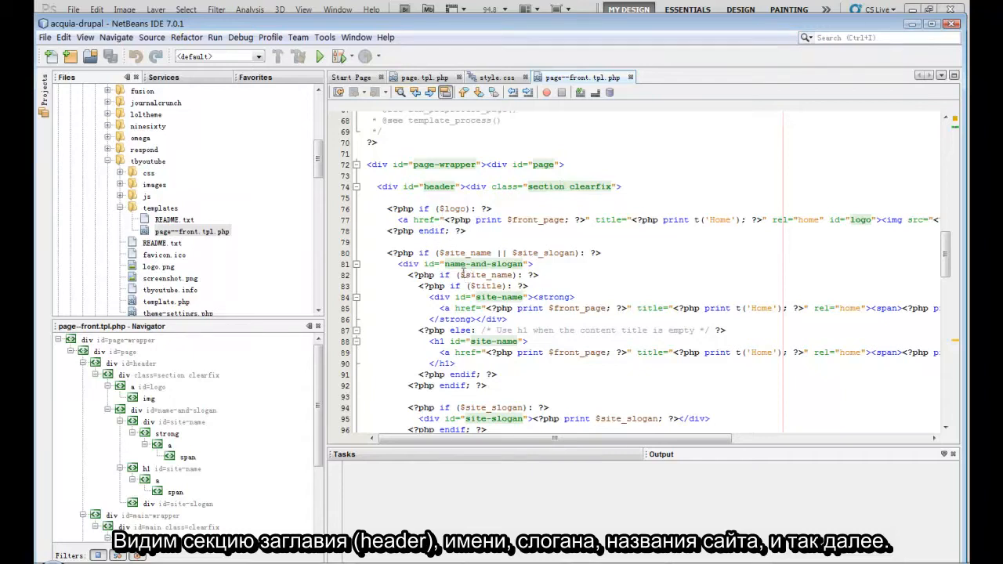
mouse_move(468, 389)
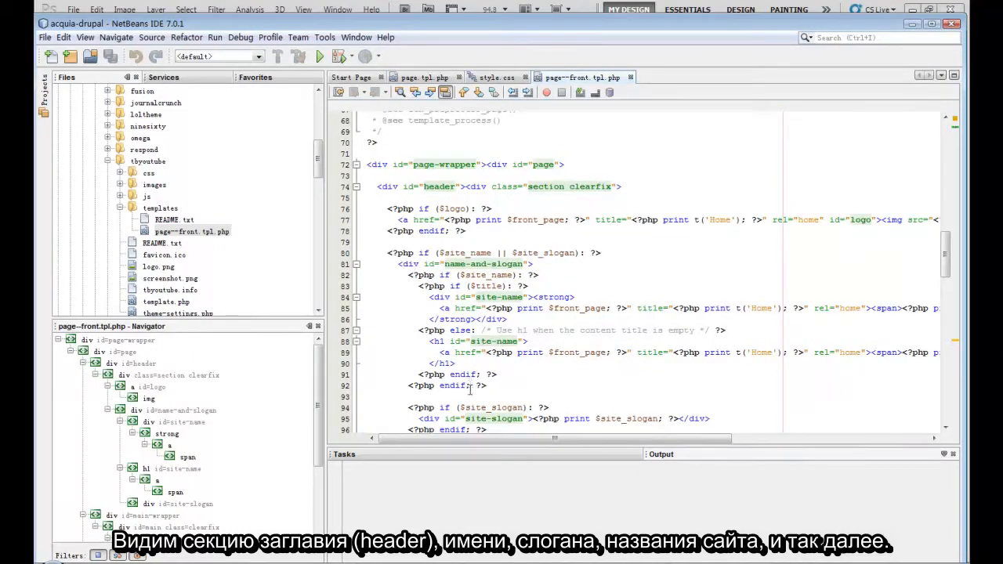
scroll("down", 3)
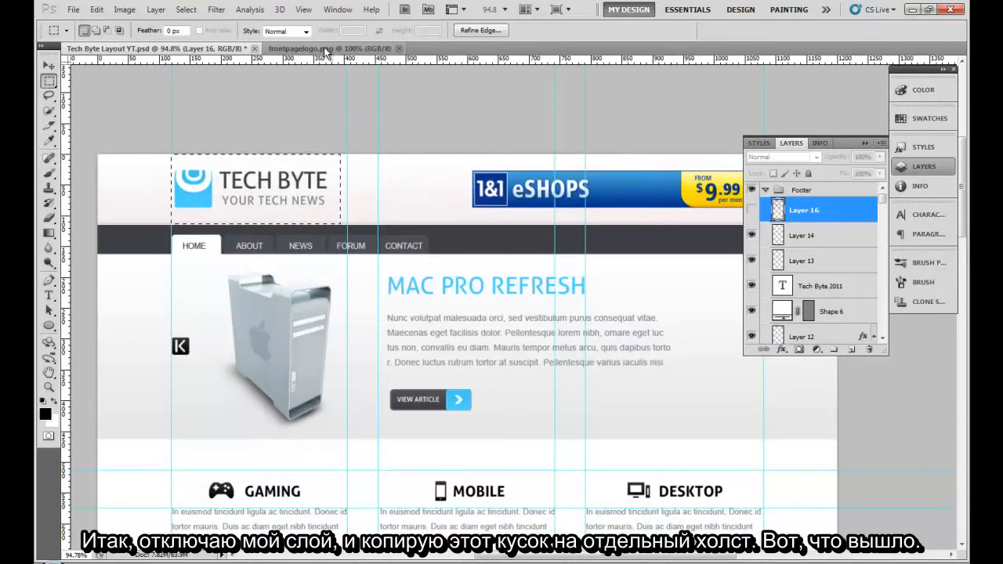
Switch to the separate frontpagelogo.png image holding the Tech Byte logo and tagline
left_click(301, 48)
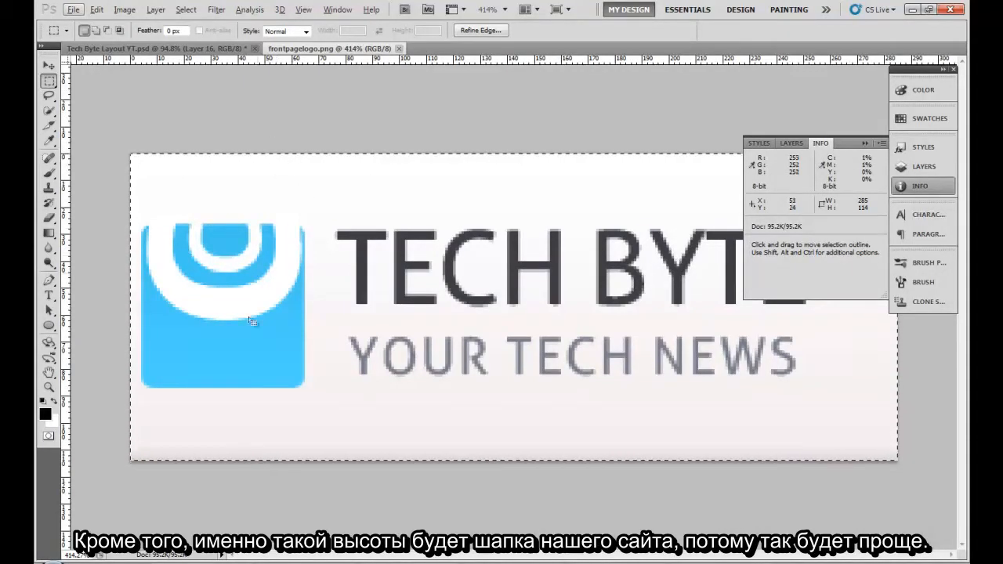
mouse_move(259, 414)
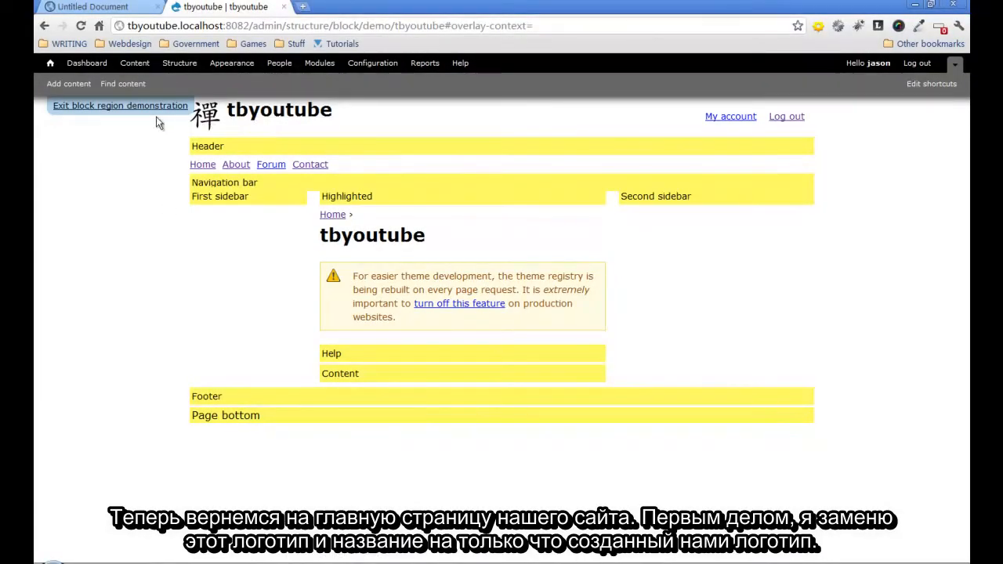
Exit the block region demonstration and return to the Appearance page
left_click(278, 109)
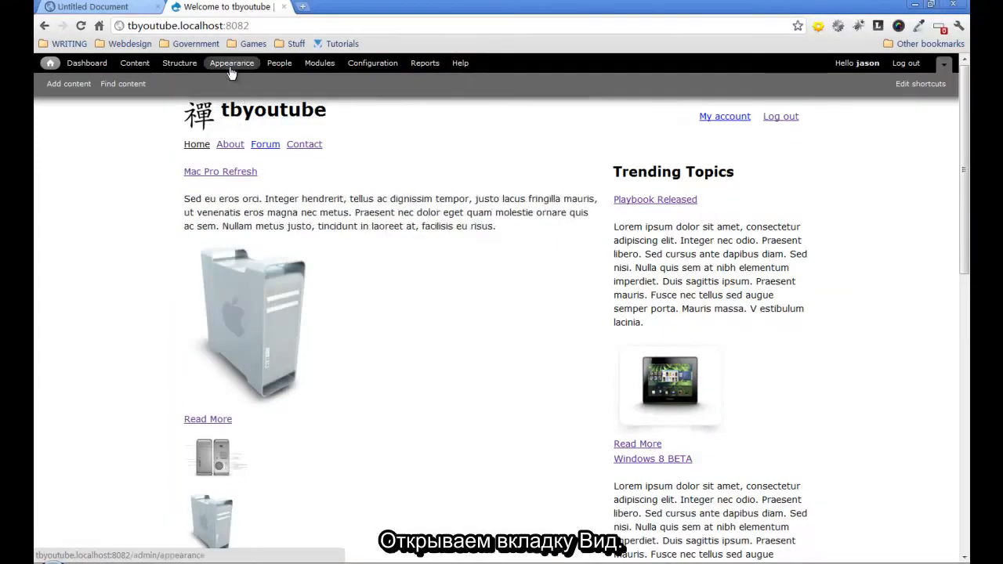
left_click(232, 63)
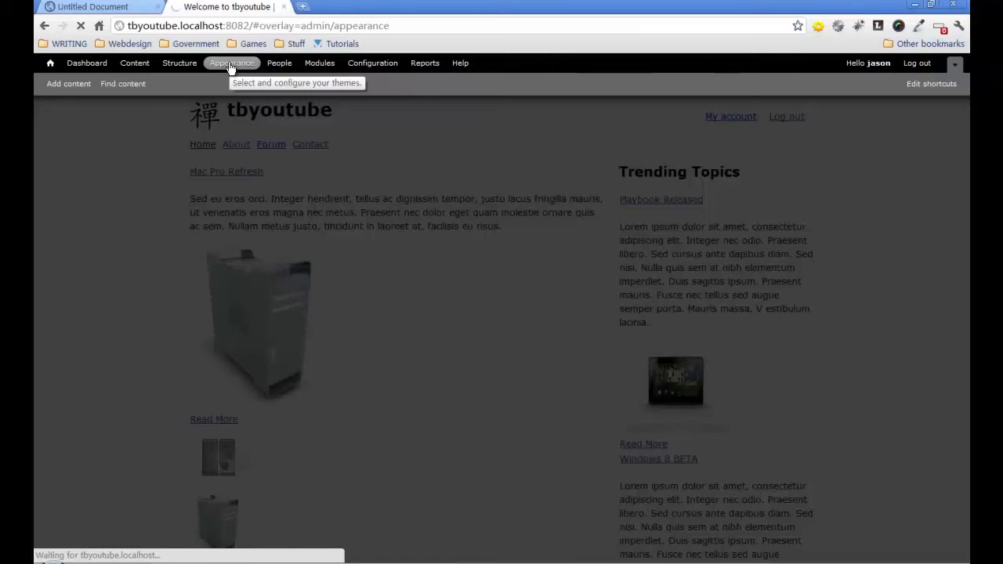
left_click(231, 63)
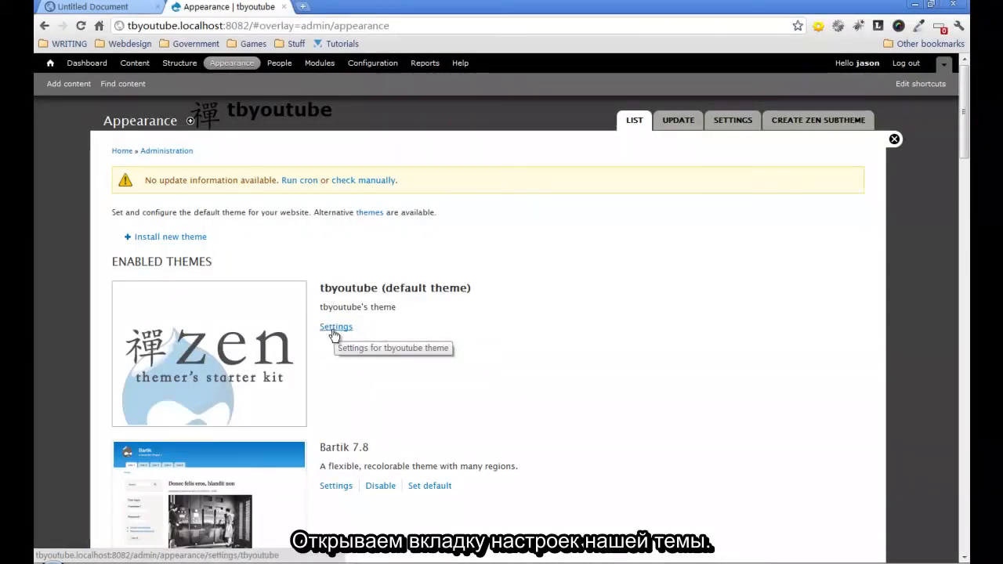
Turn off Site name and Site slogan in tbyoutube's theme settings
left_click(337, 327)
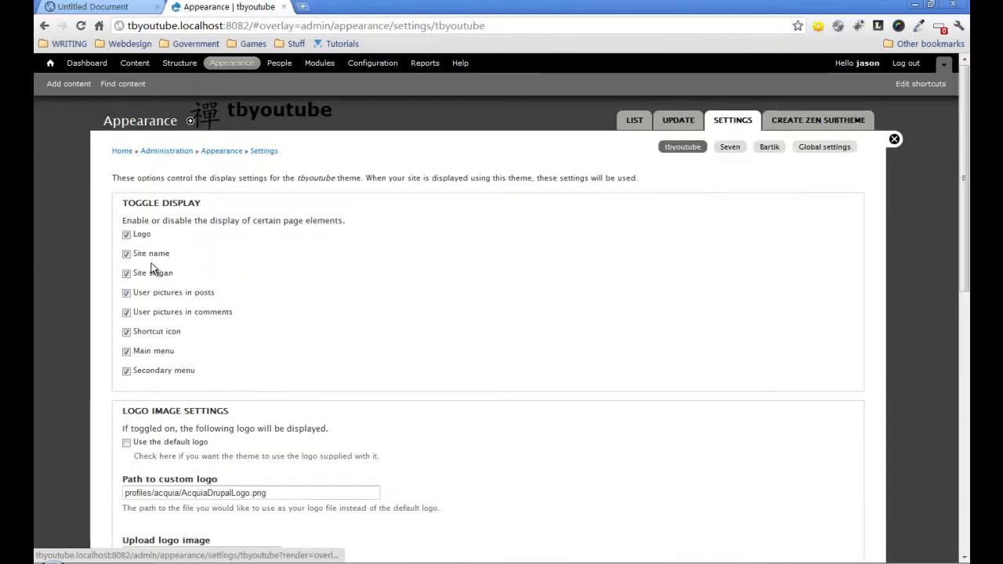
left_click(127, 273)
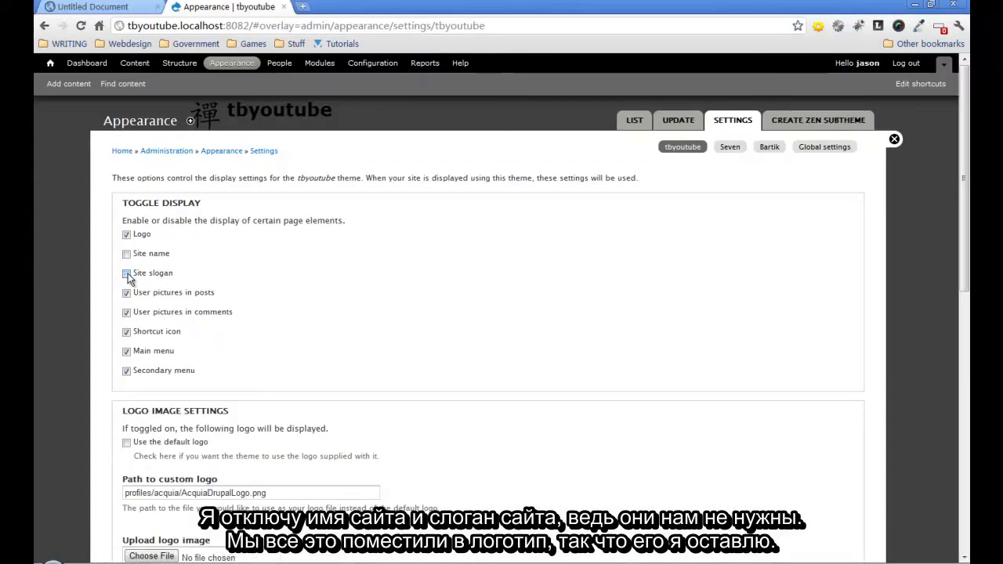
left_click(126, 273)
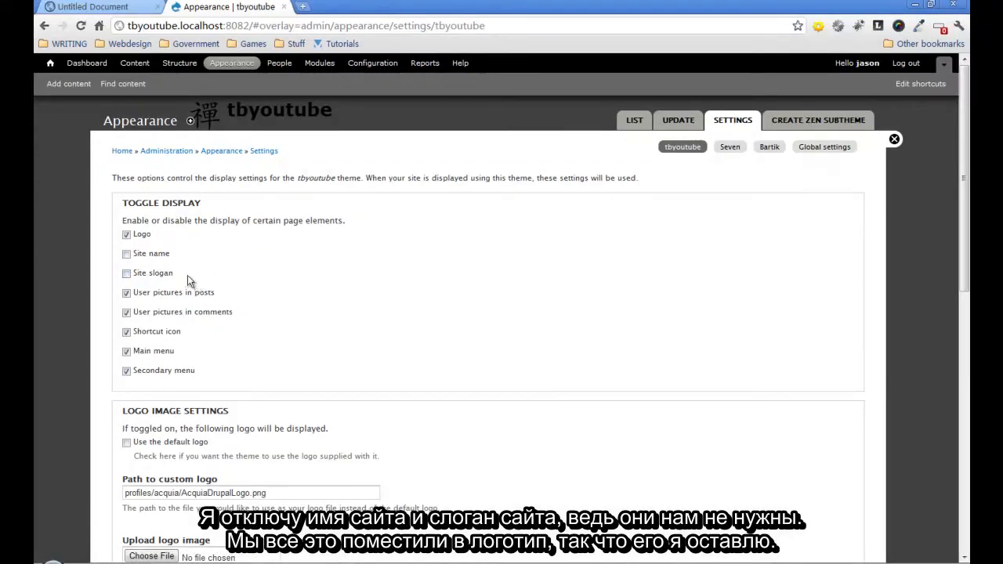
scroll("down", 3)
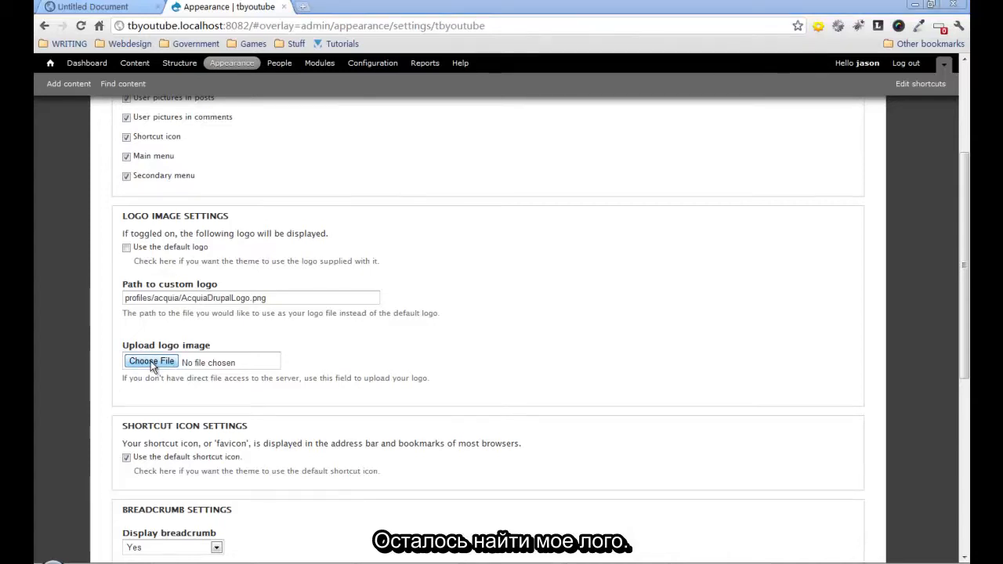
Upload frontpagelogo.png from acquia-drupal/sites/all theme images folder as the logo
left_click(151, 361)
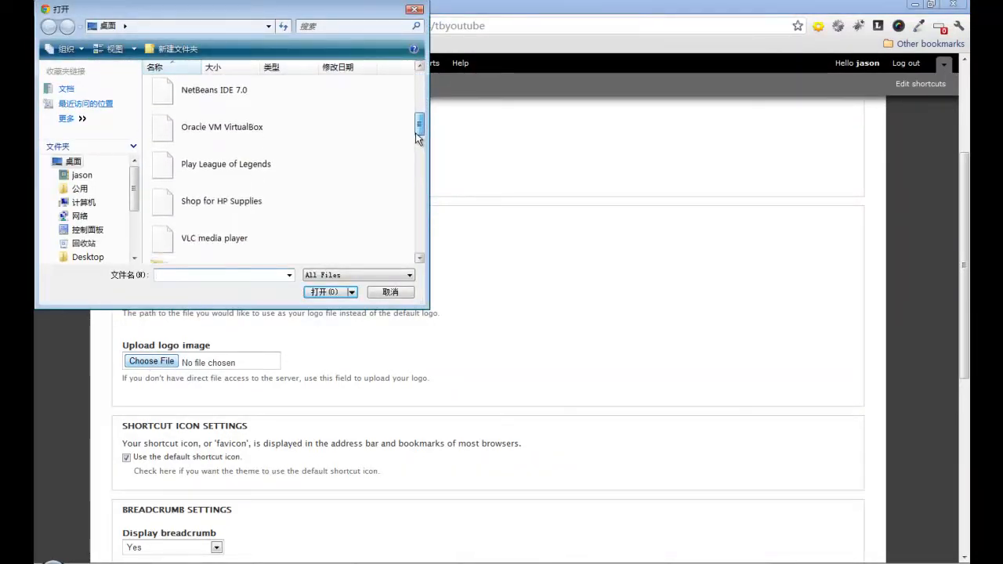
scroll("down", 3)
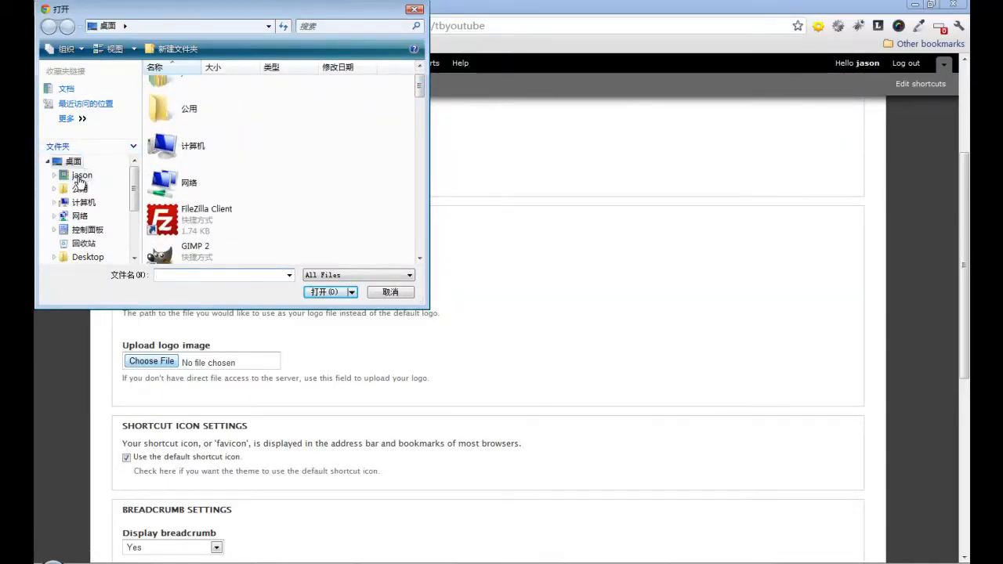
scroll("down", 3)
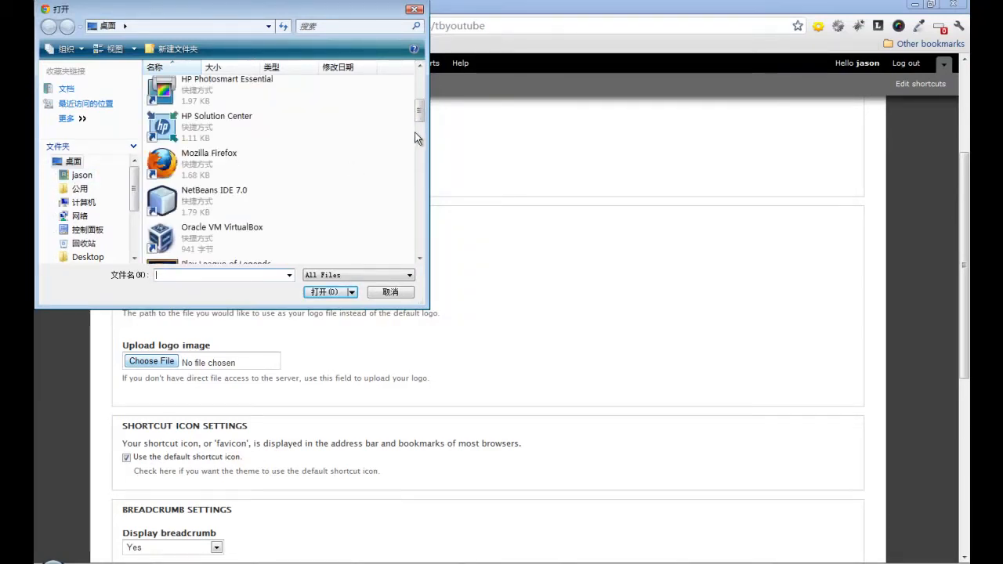
scroll("down", 3)
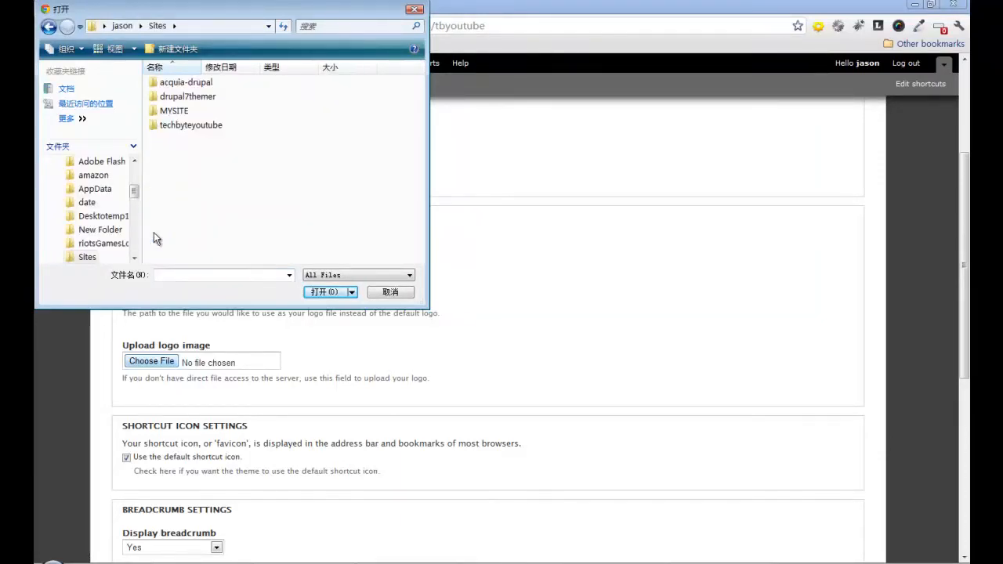
double_click(185, 82)
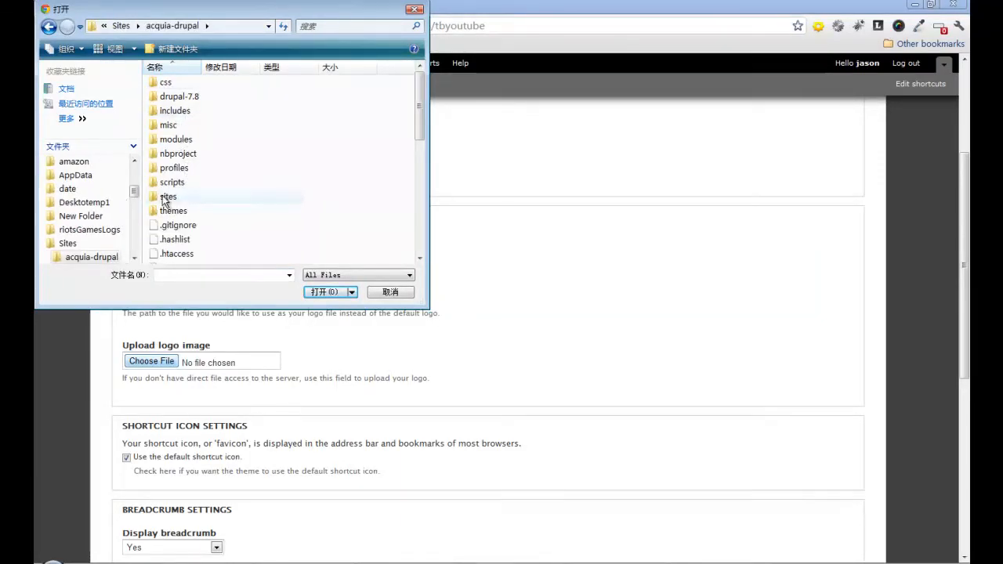
double_click(169, 196)
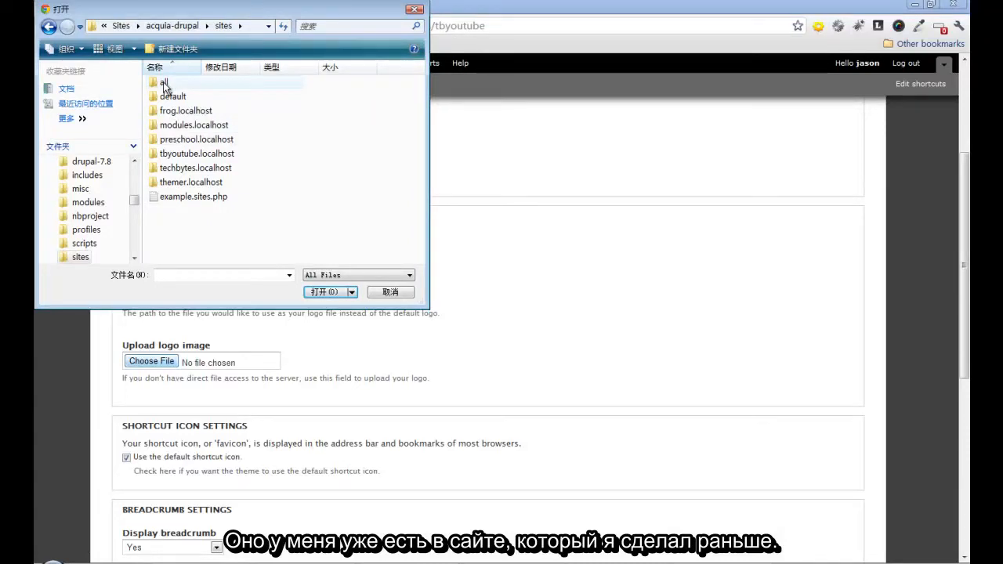
double_click(164, 81)
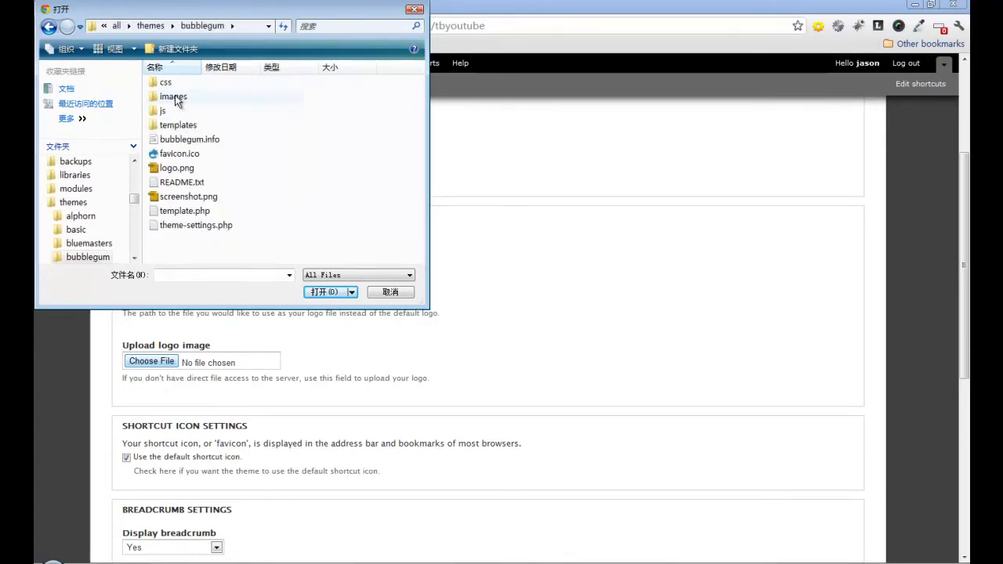
double_click(173, 96)
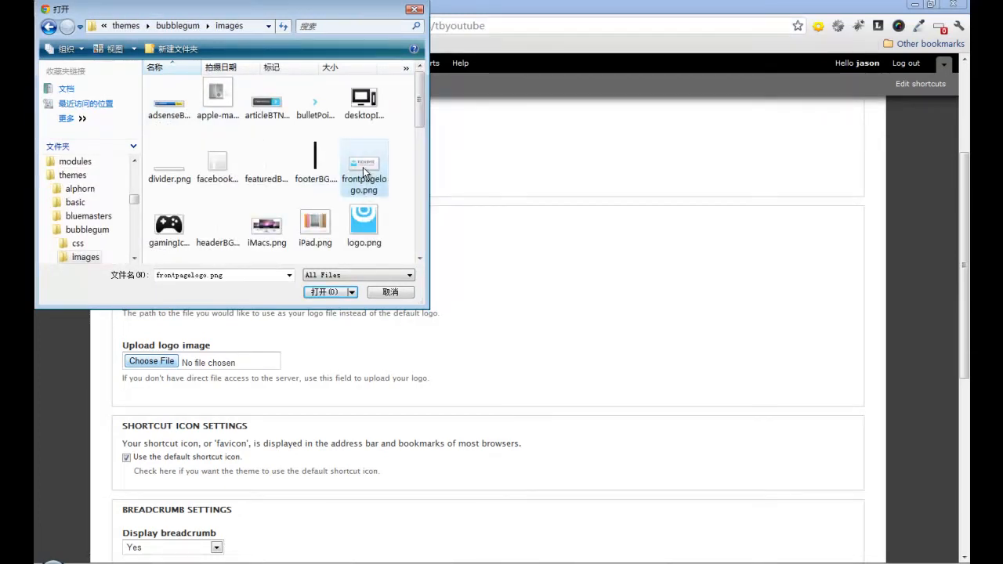
left_click(322, 291)
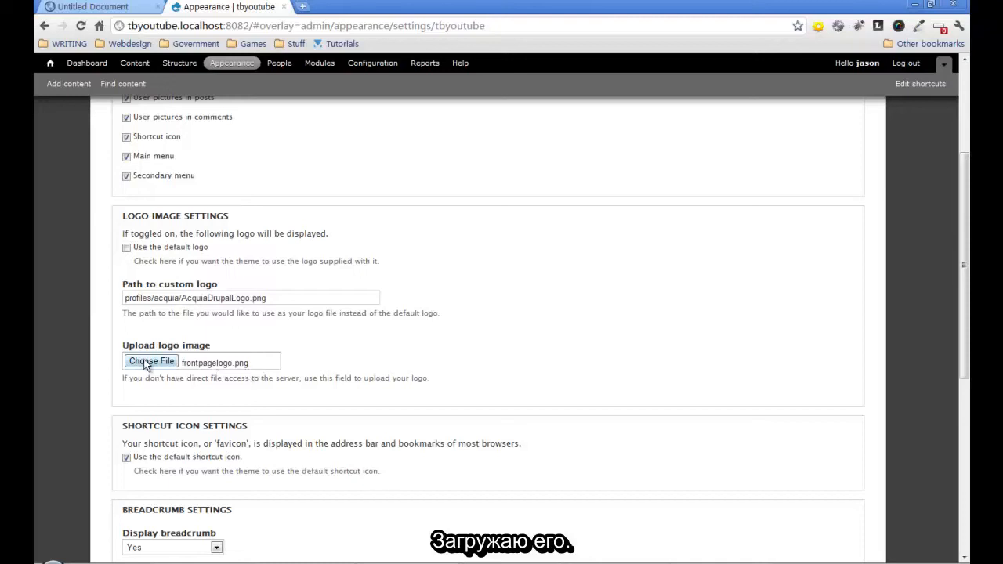
Keep 'Rebuild theme registry' enabled and save the tbyoutube configuration
scroll("down", 3)
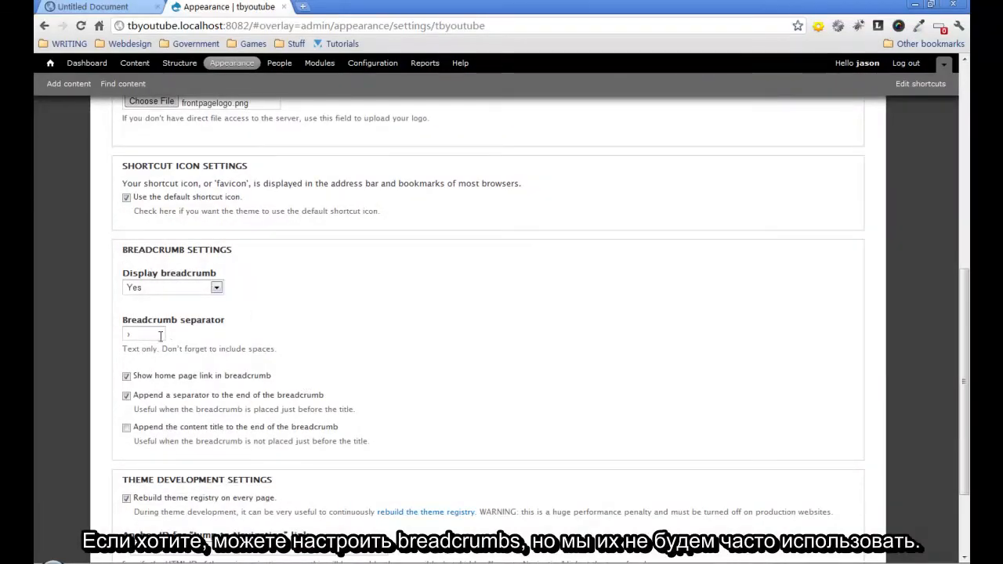
scroll("down", 3)
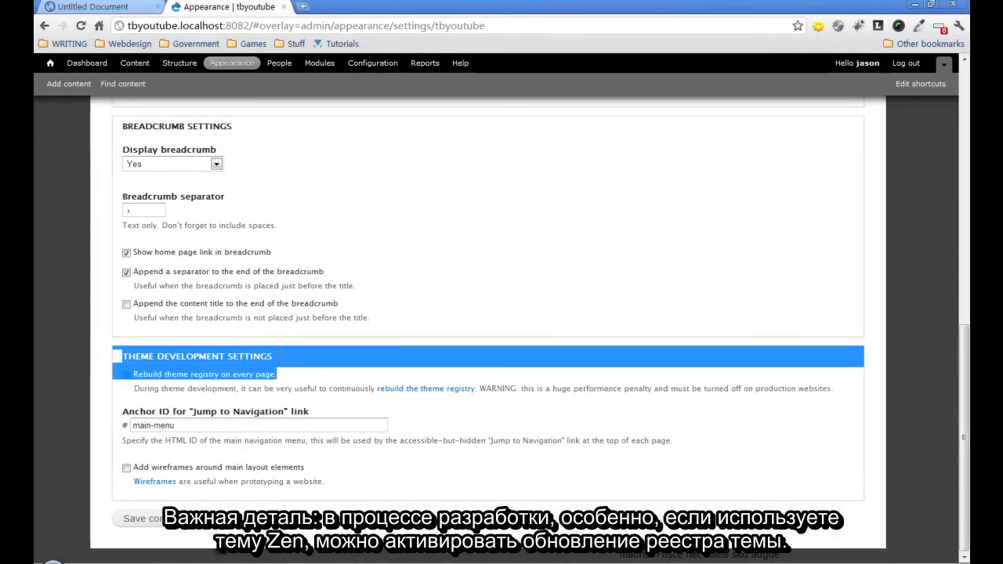
left_click(125, 374)
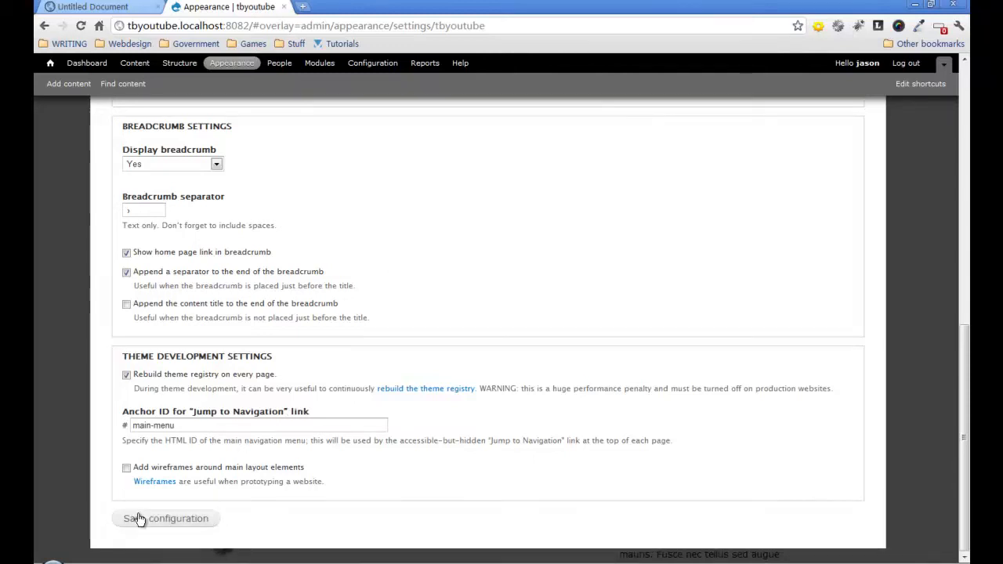
left_click(165, 519)
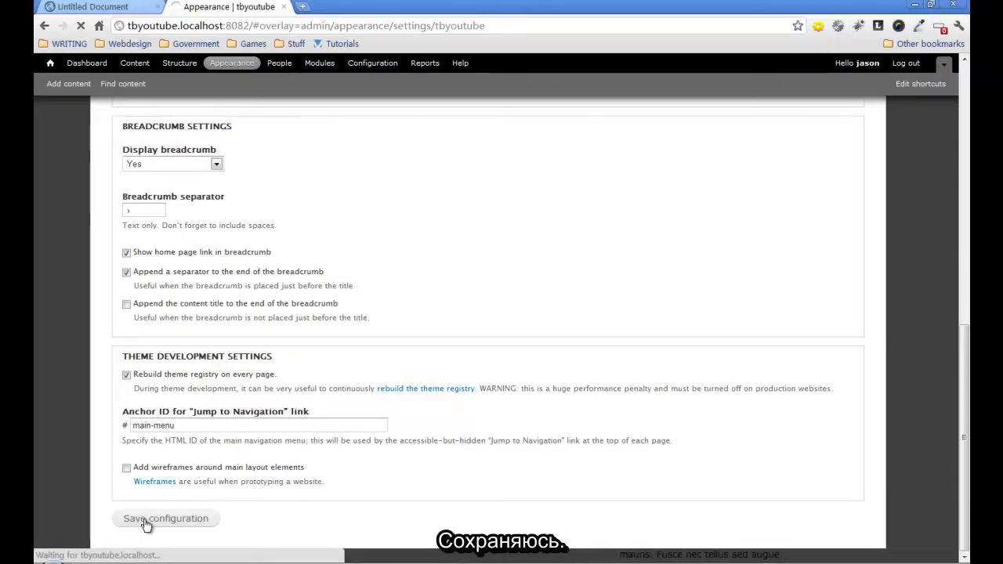
View the front page showing the Tech Byte logo in the header
left_click(165, 518)
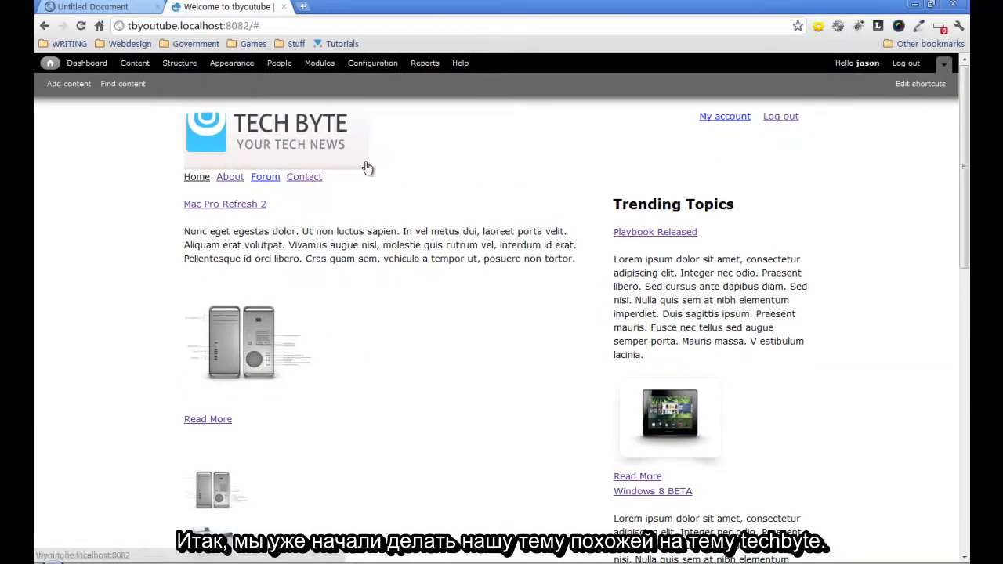
mouse_move(348, 325)
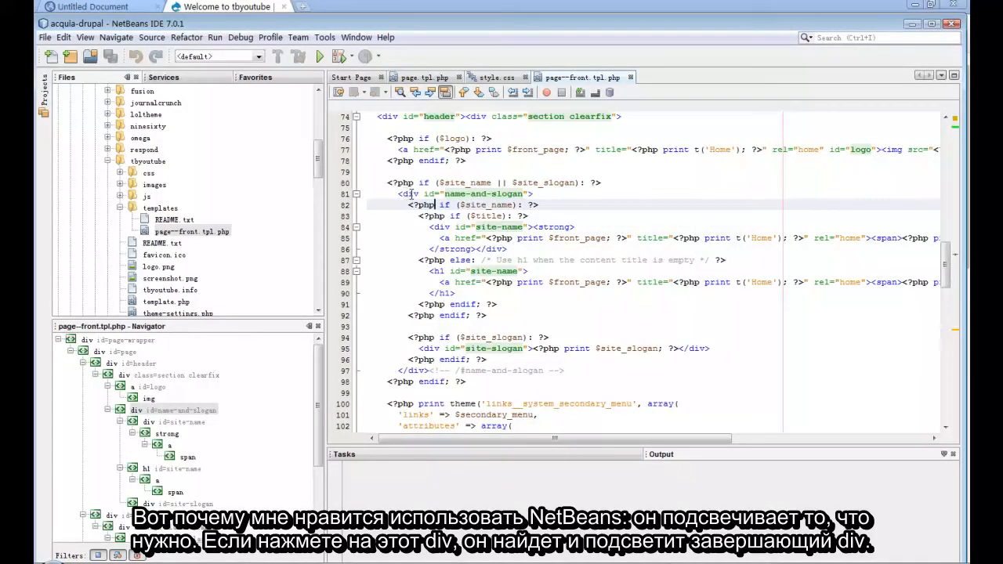
Delete the name-and-slogan div block (lines 80–98) from page--front.tpl.php
left_click(407, 194)
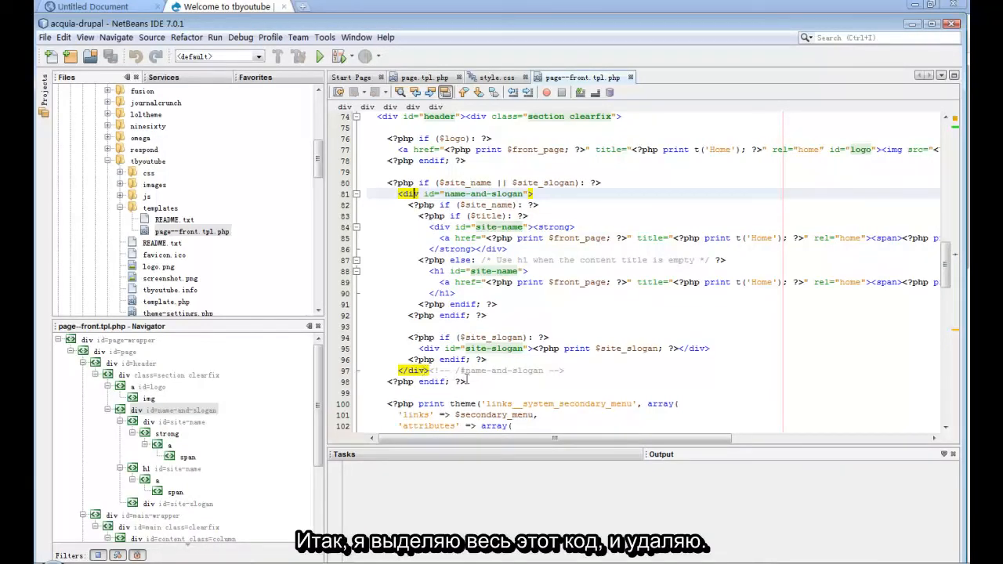
left_click_drag(386, 183, 464, 382)
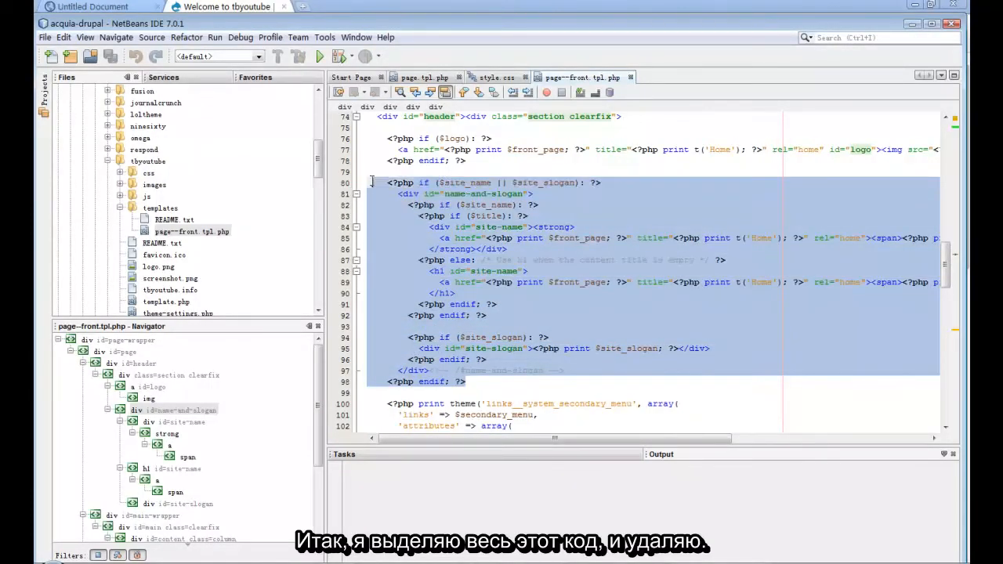
key("Delete")
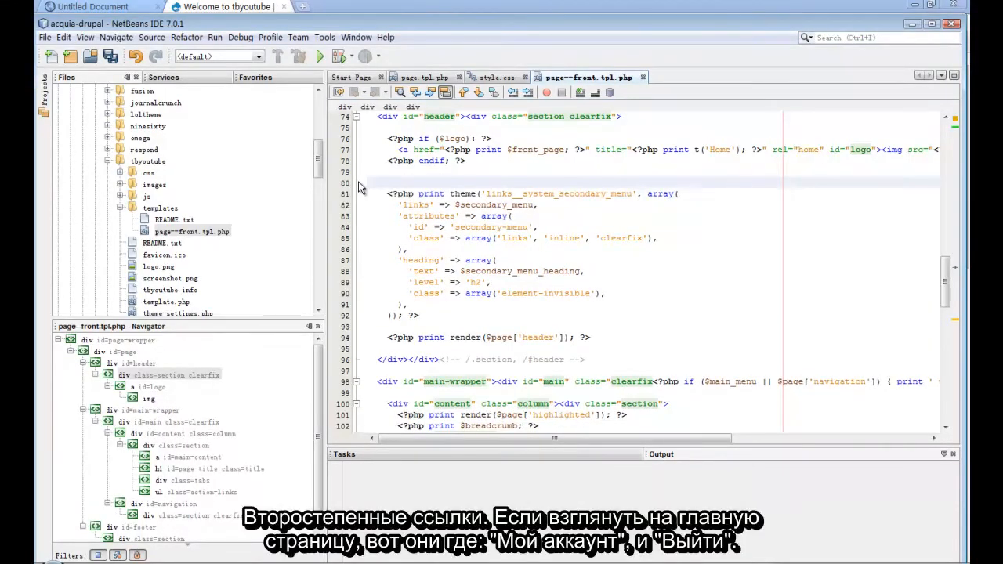
Check the front page's My account/Log out links, then delete the secondary menu code
left_click(227, 6)
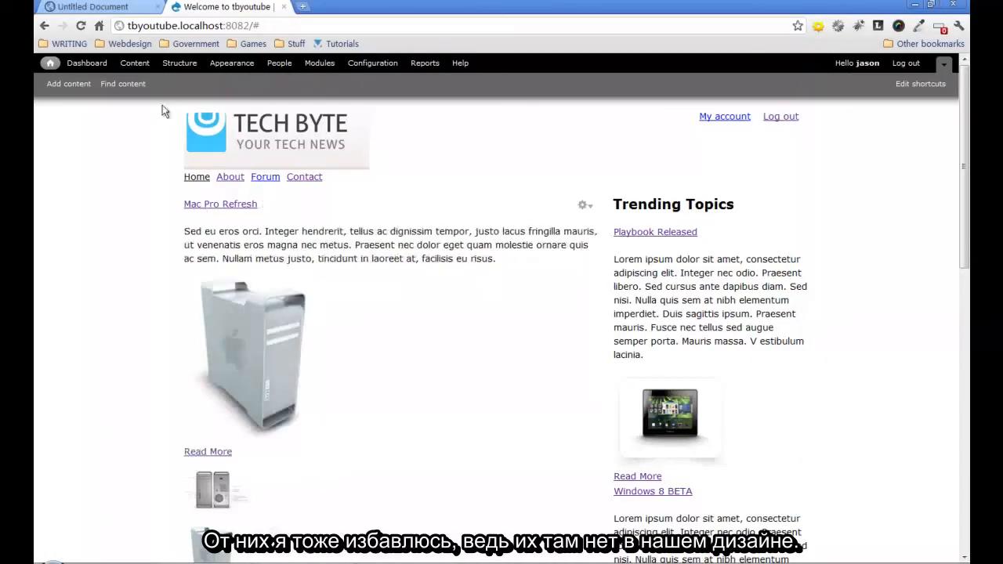
left_click(94, 7)
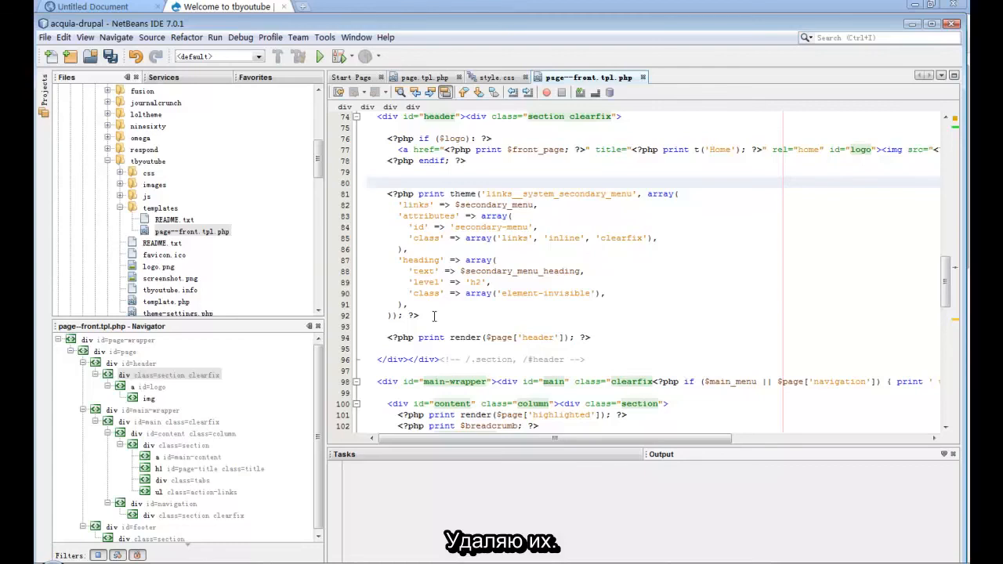
left_click_drag(386, 194, 419, 315)
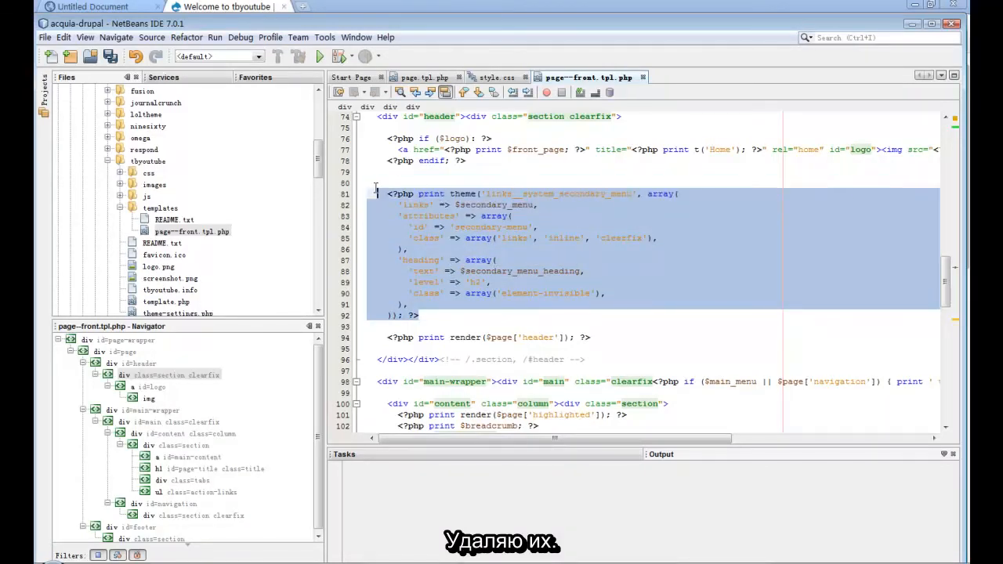
key("Delete")
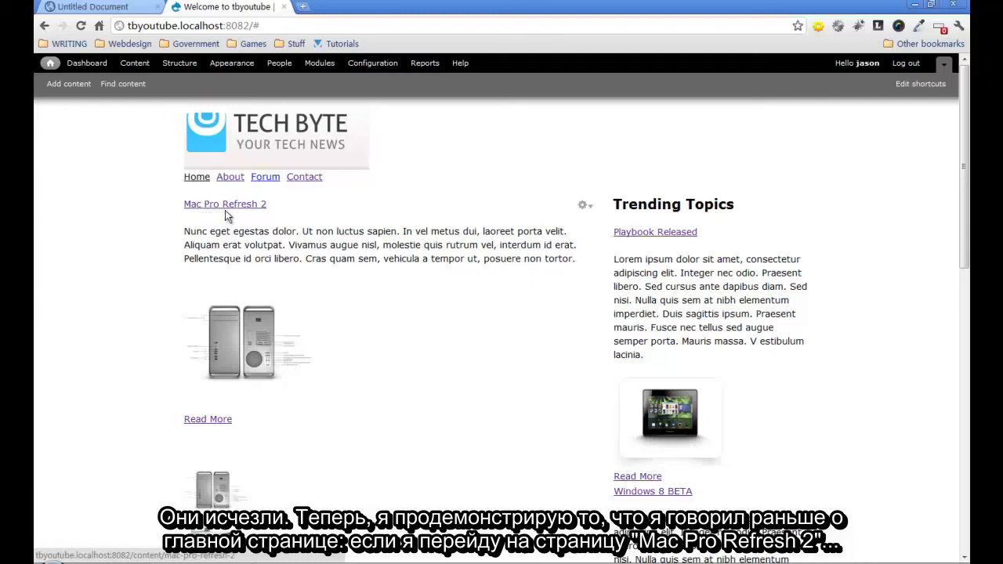
Compare the Mac Pro Refresh 2 article page's account links against the front page
left_click(225, 204)
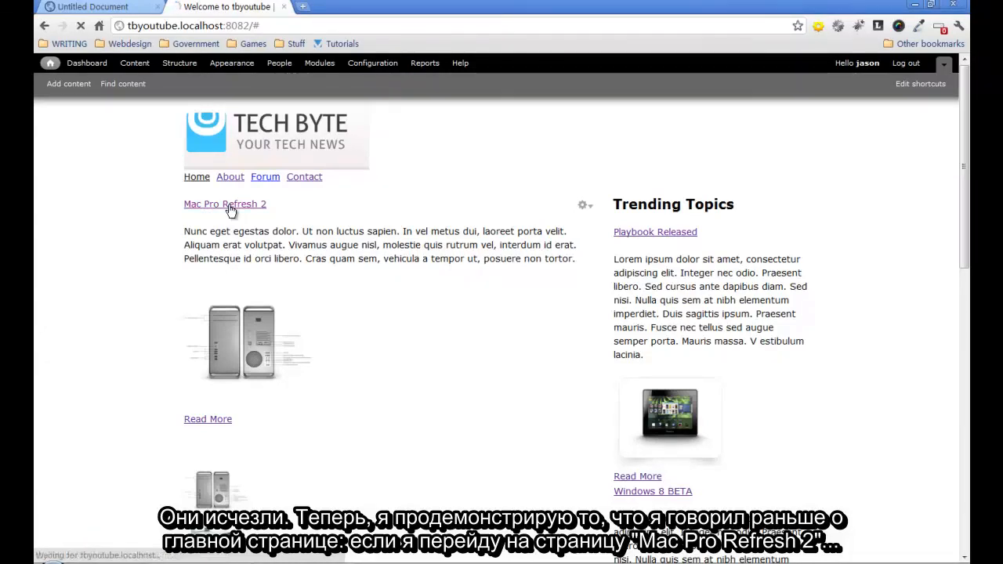
left_click(225, 204)
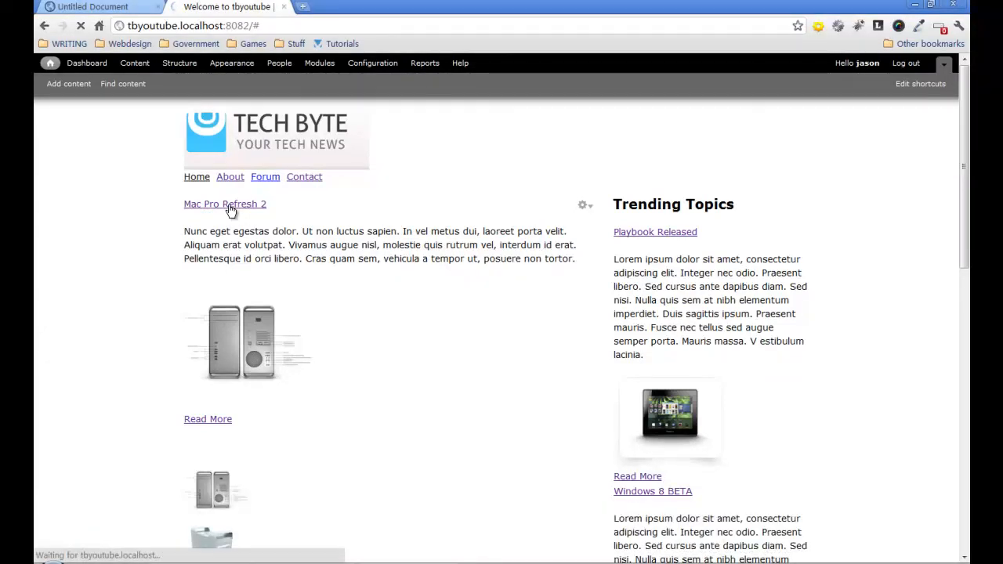
left_click(225, 203)
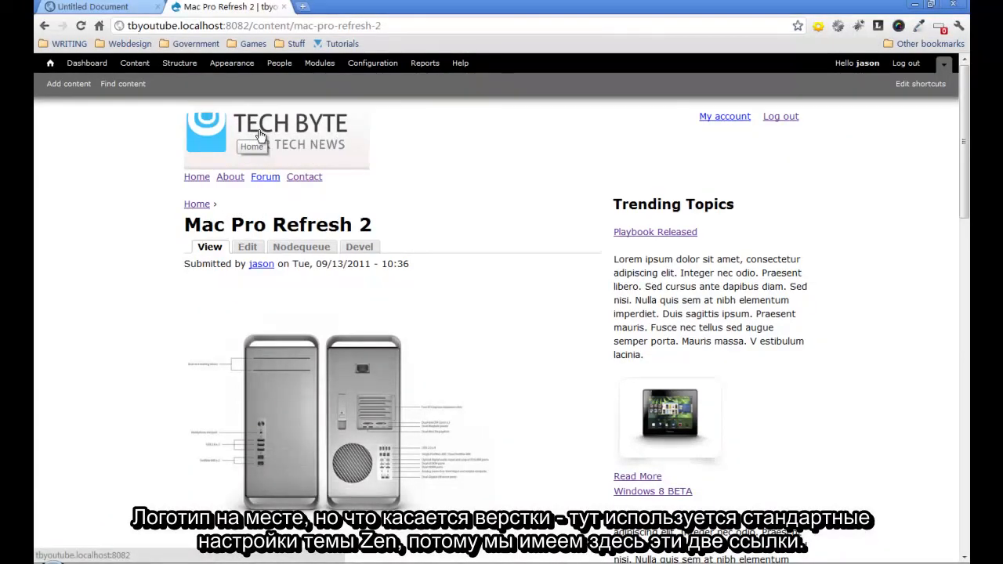
mouse_move(292, 135)
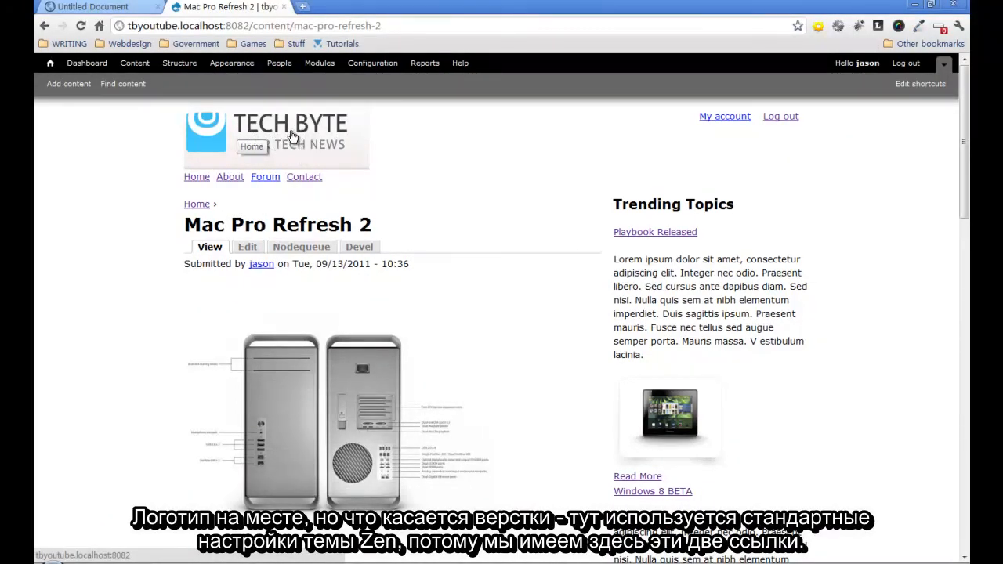
mouse_move(385, 182)
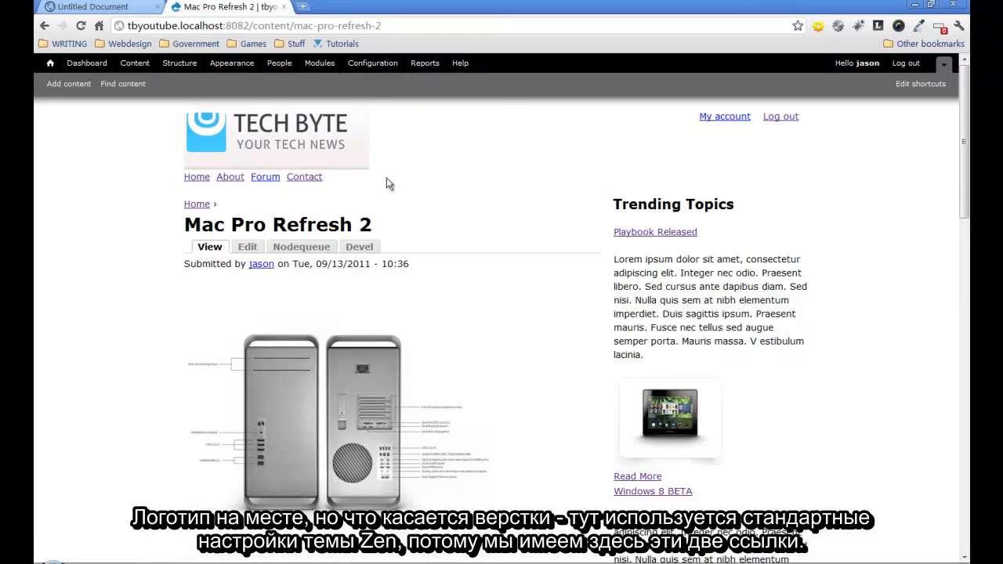
mouse_move(724, 116)
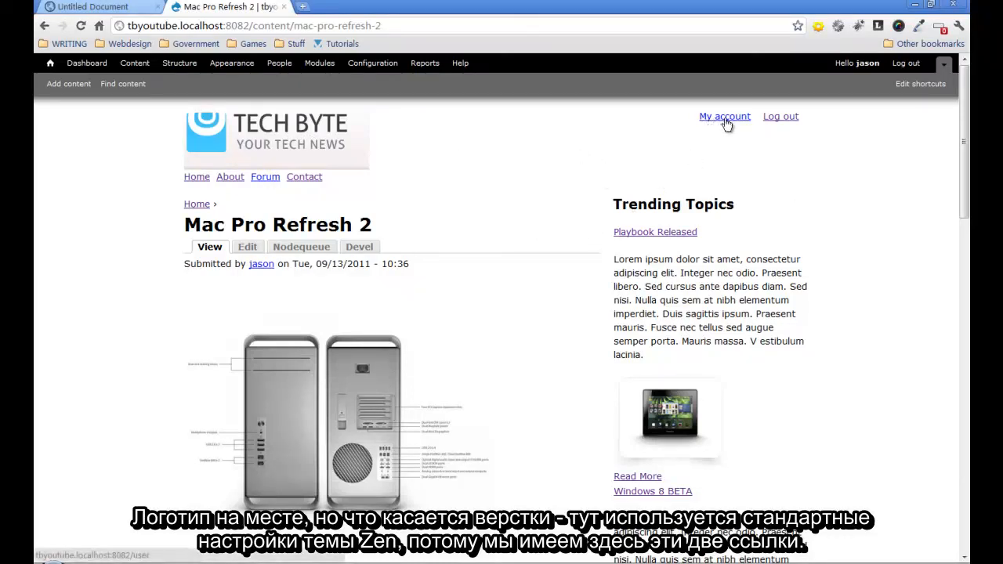
mouse_move(701, 130)
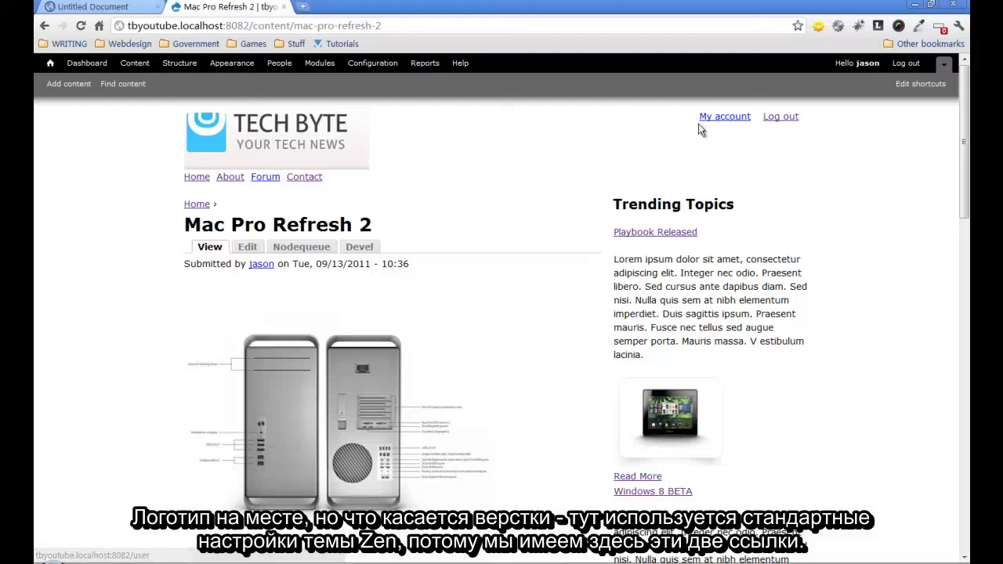
mouse_move(538, 146)
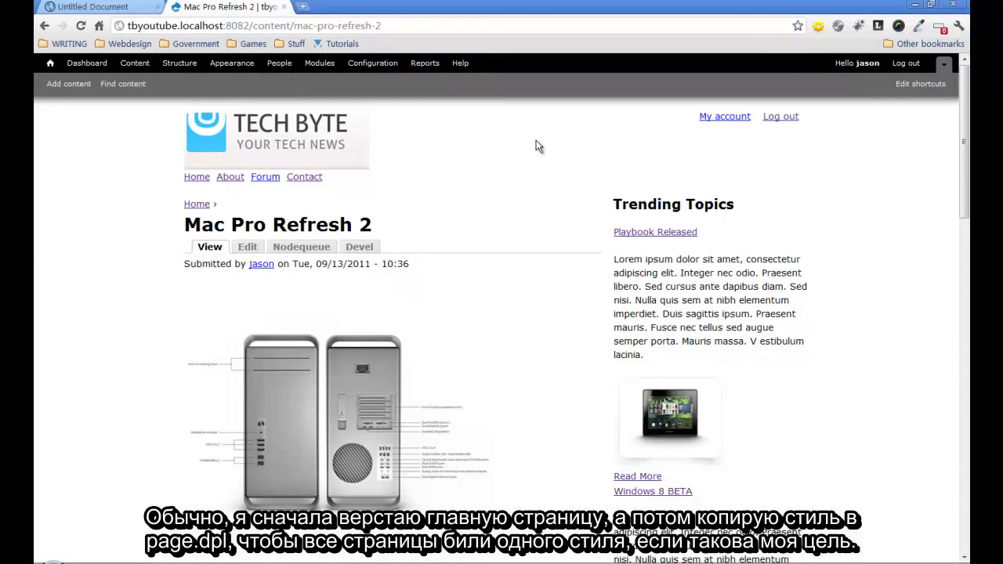
mouse_move(258, 146)
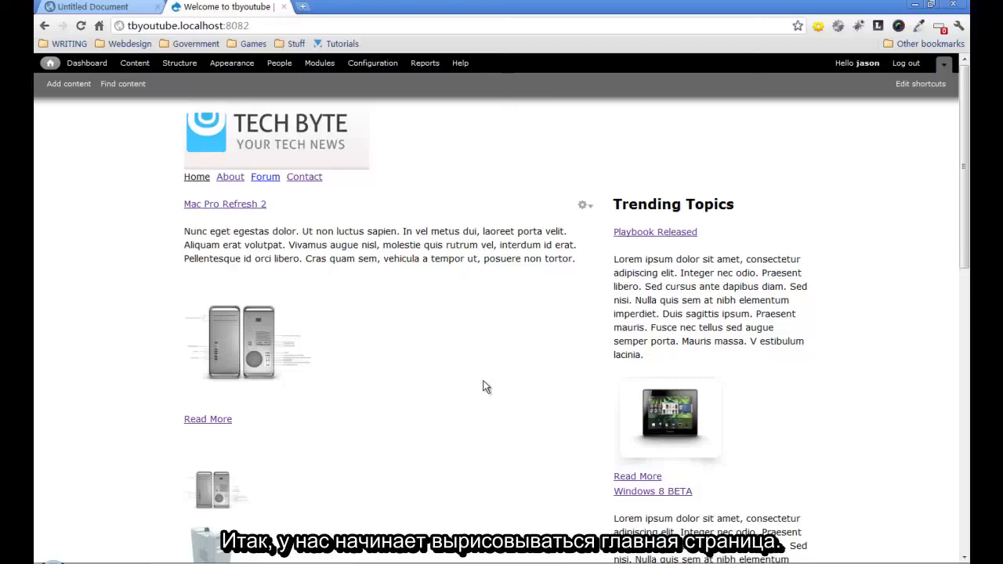
scroll("down", 3)
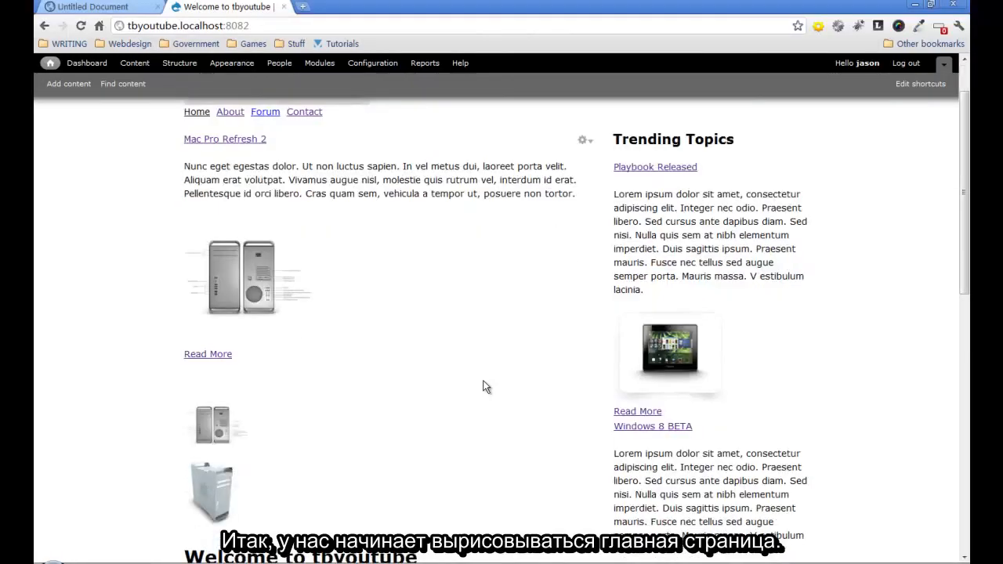